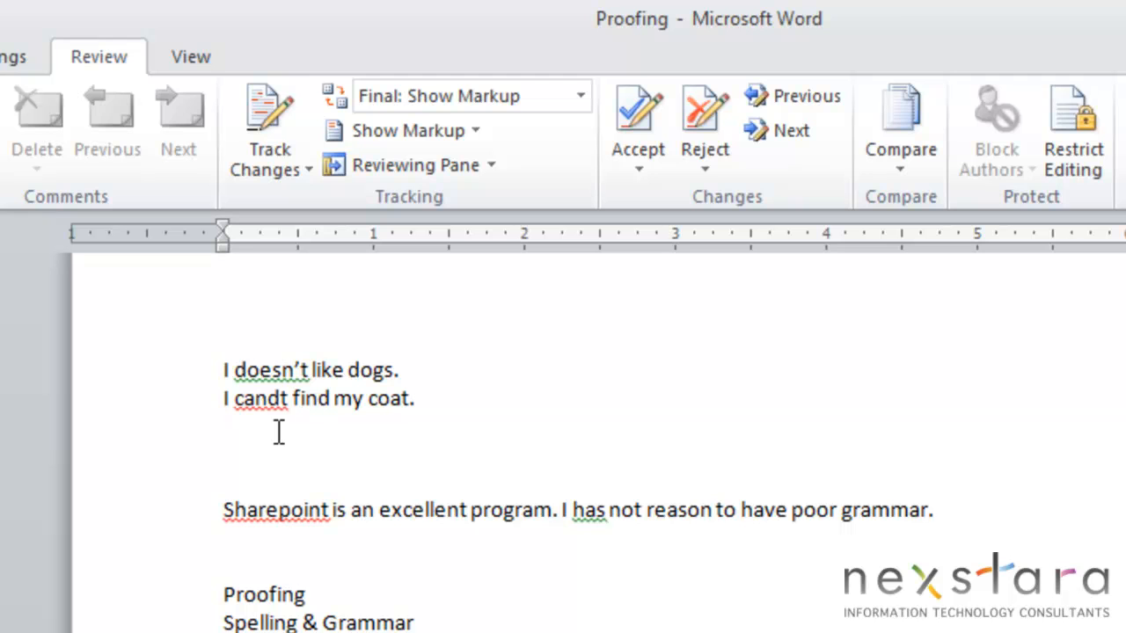
mouse_move(255, 427)
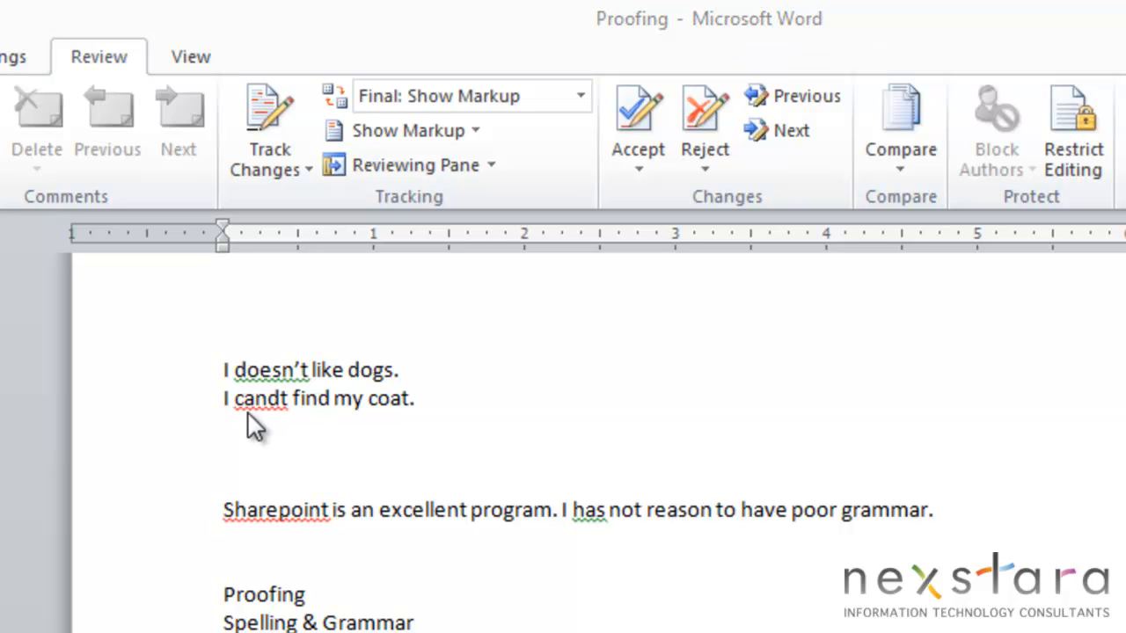
mouse_move(268, 431)
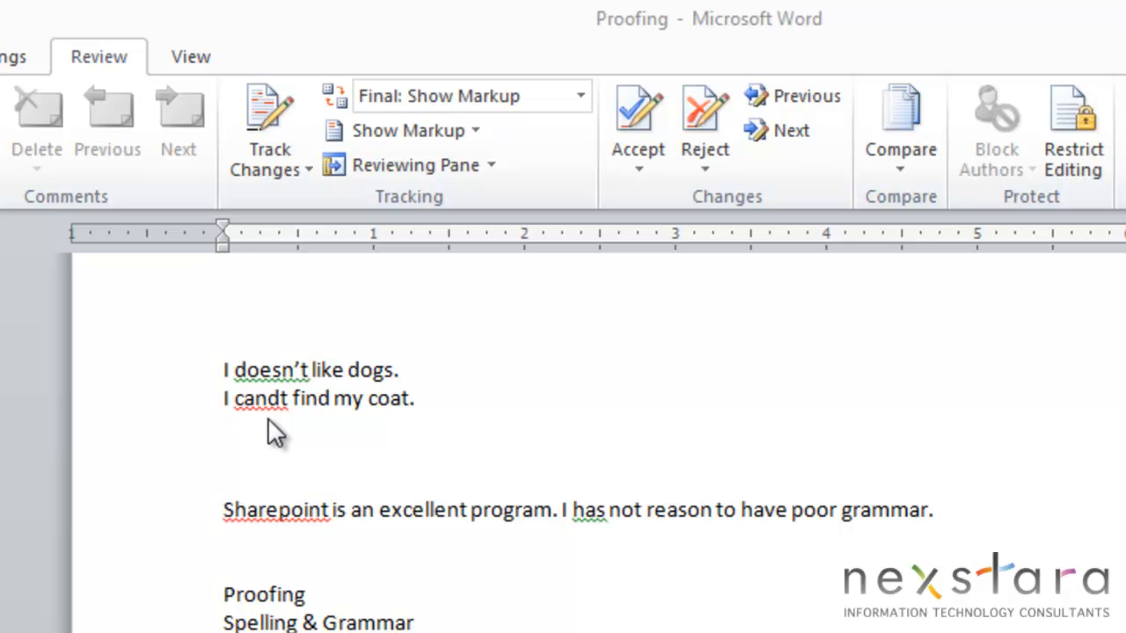
mouse_move(286, 404)
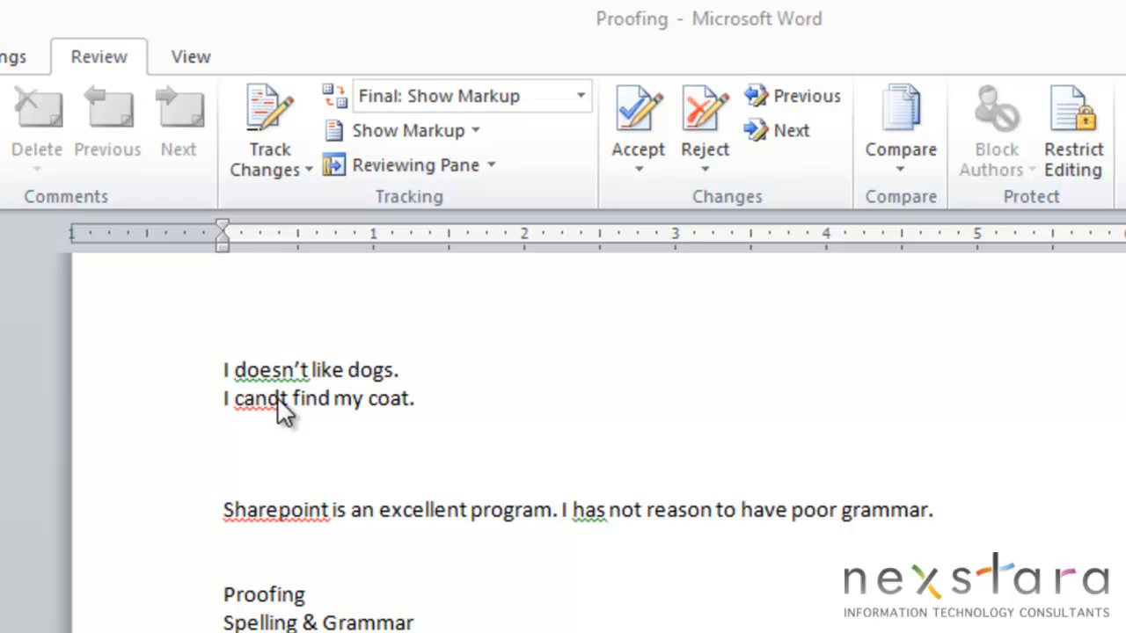
mouse_move(242, 420)
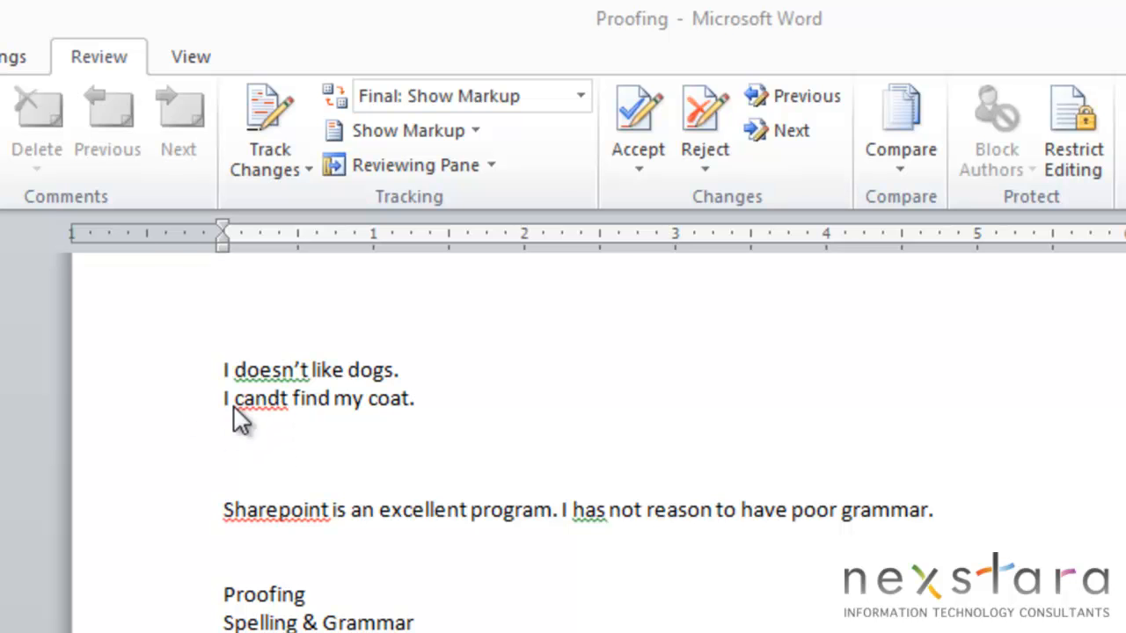
Step: Replace the misspelled 'candt' with the suggested 'can't'
scroll(down, 3)
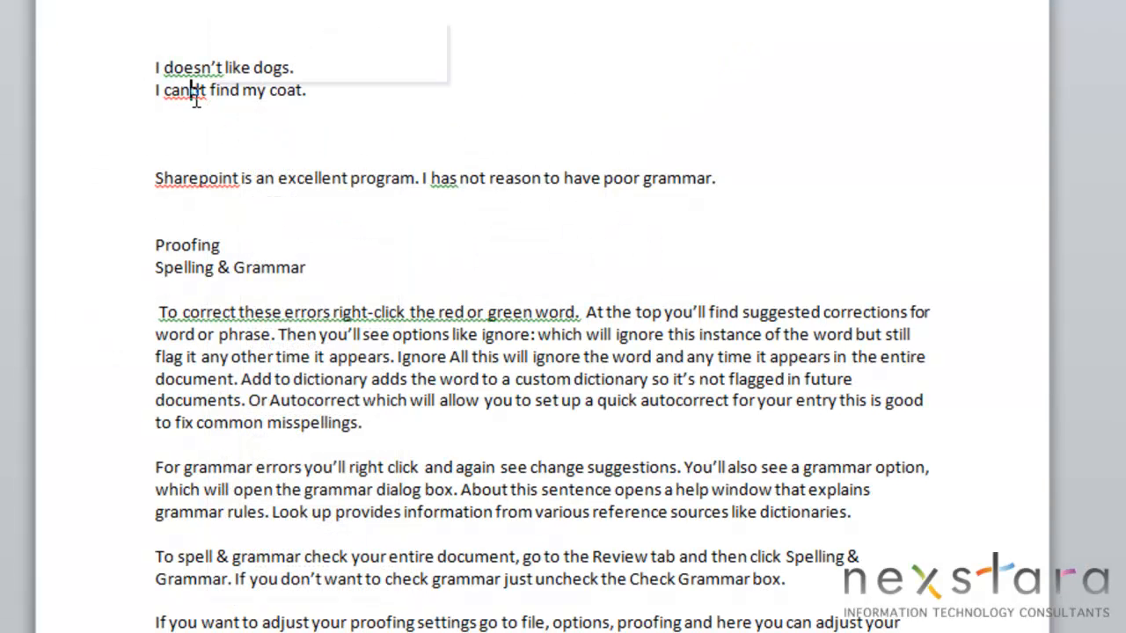
right_click(183, 90)
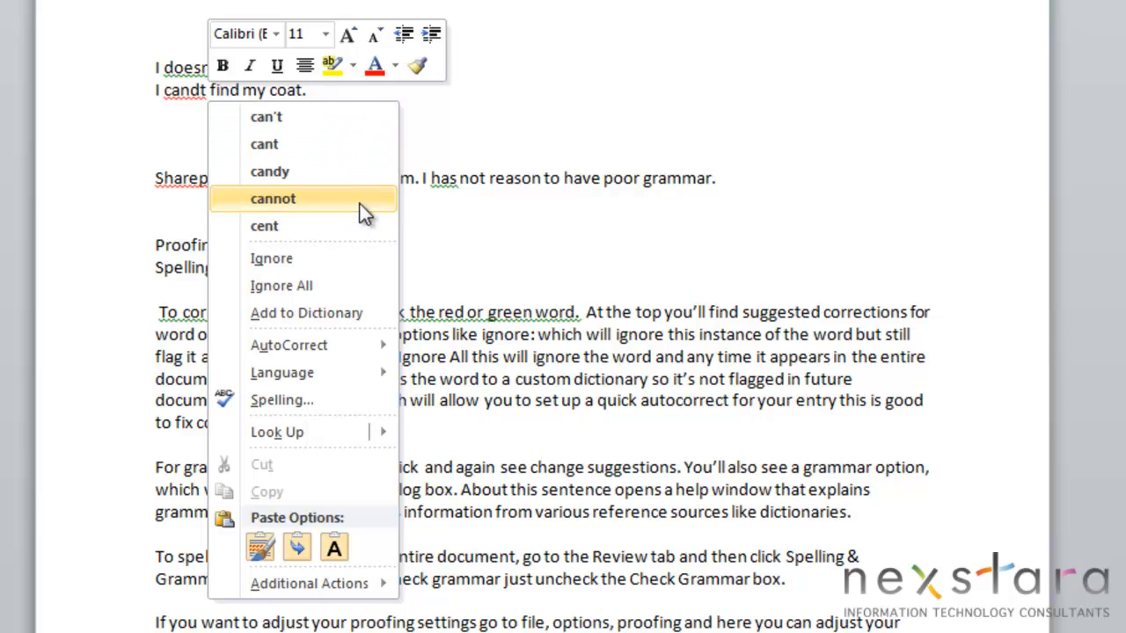
mouse_move(266, 116)
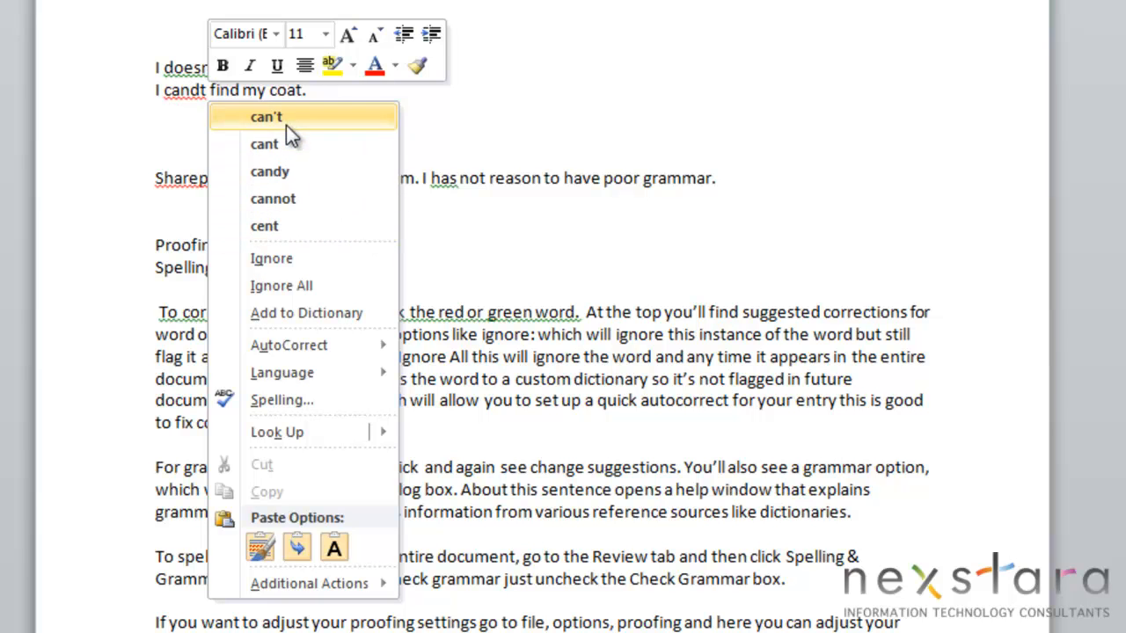
mouse_move(343, 313)
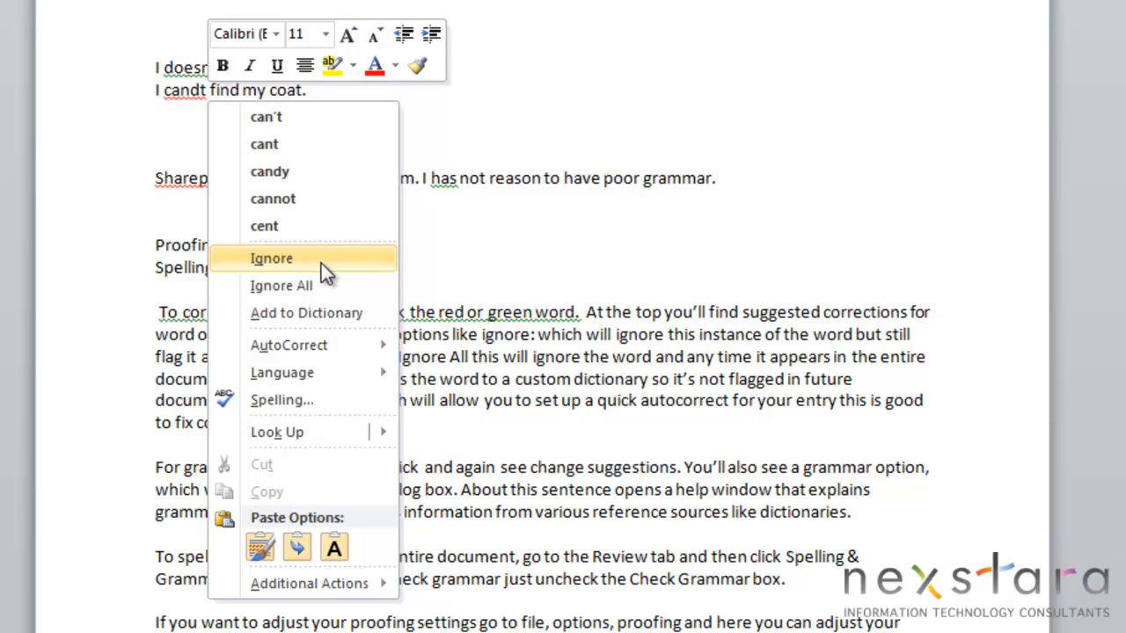
mouse_move(347, 295)
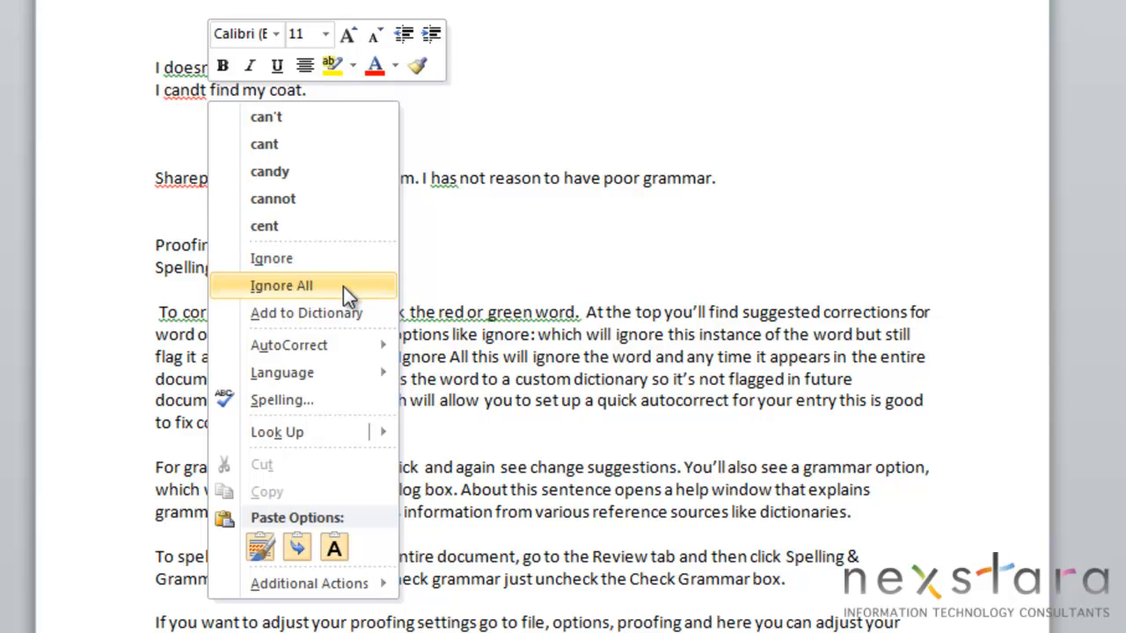
mouse_move(328, 299)
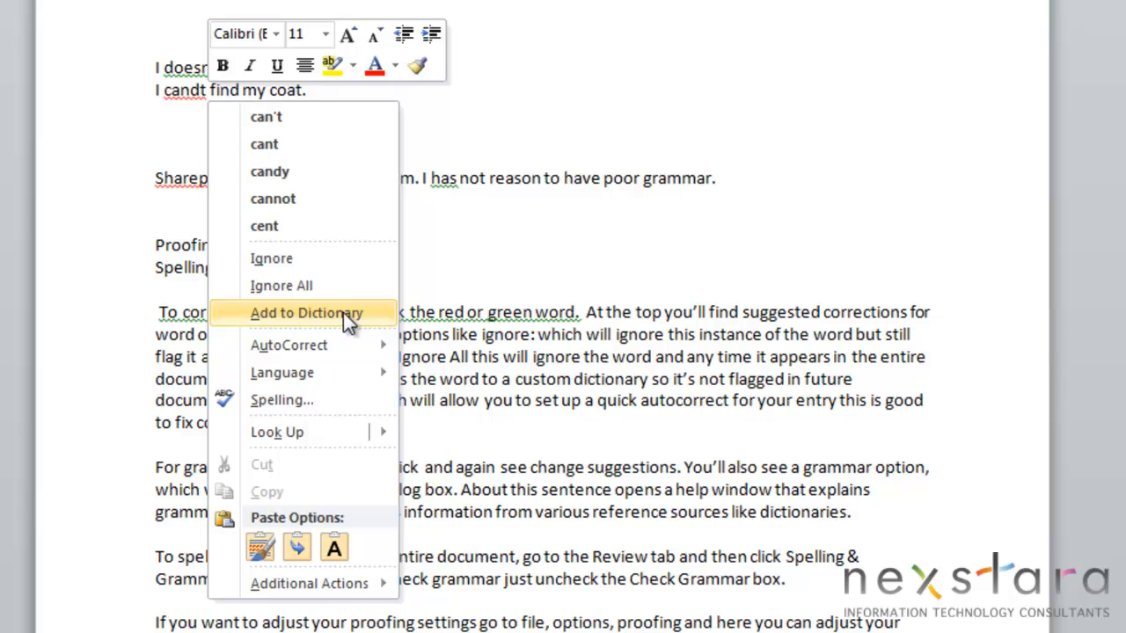
mouse_move(288, 345)
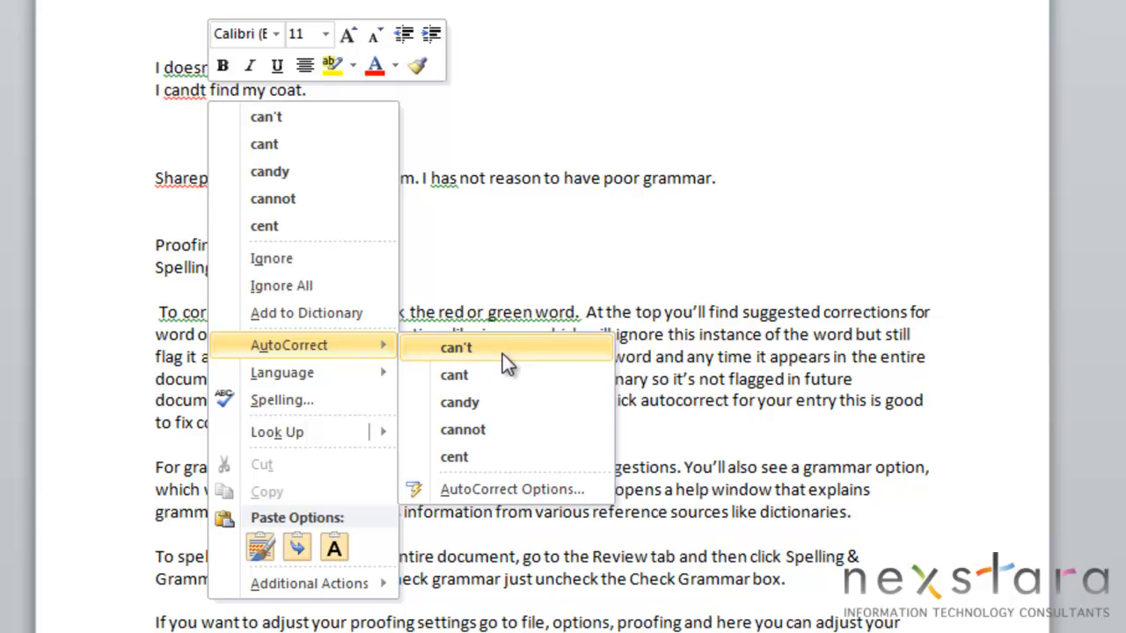
mouse_move(402, 359)
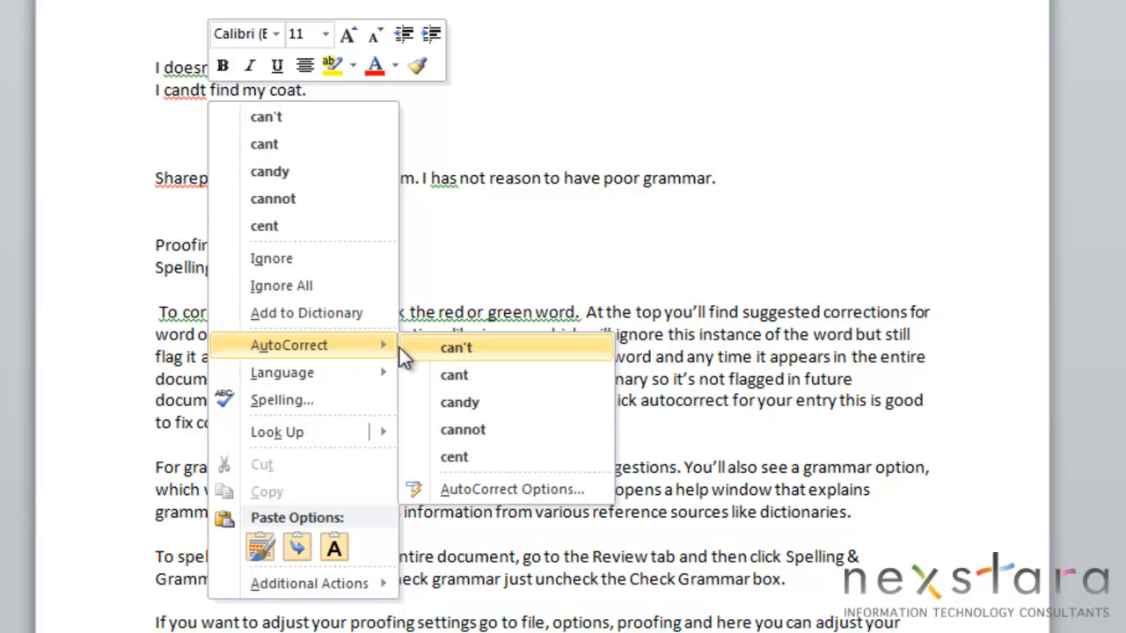
mouse_move(454, 375)
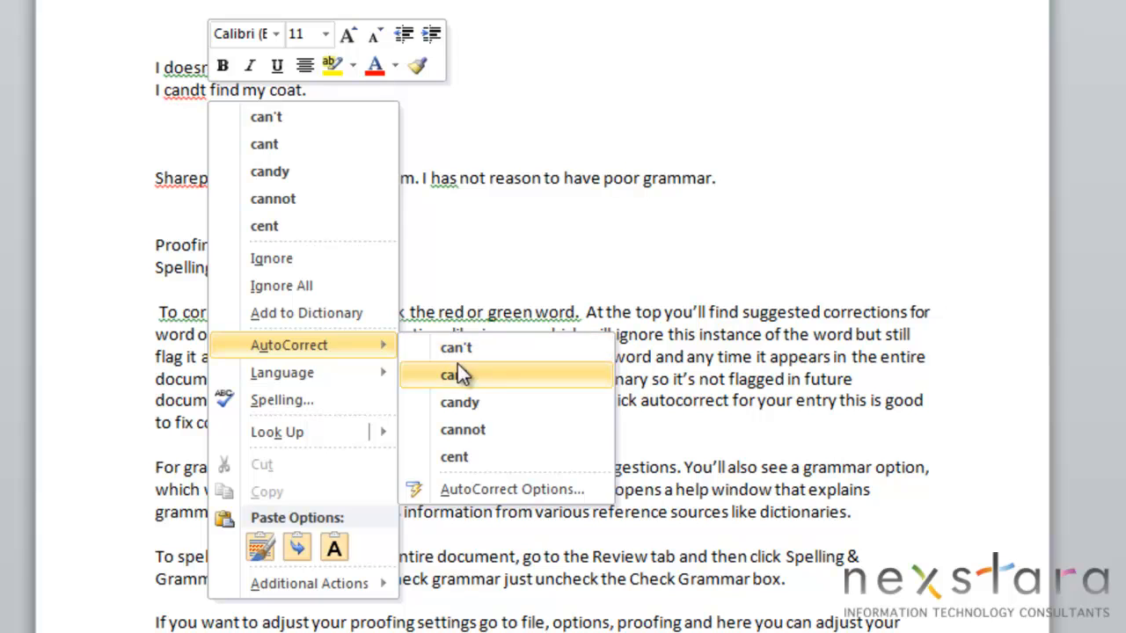
mouse_move(334, 128)
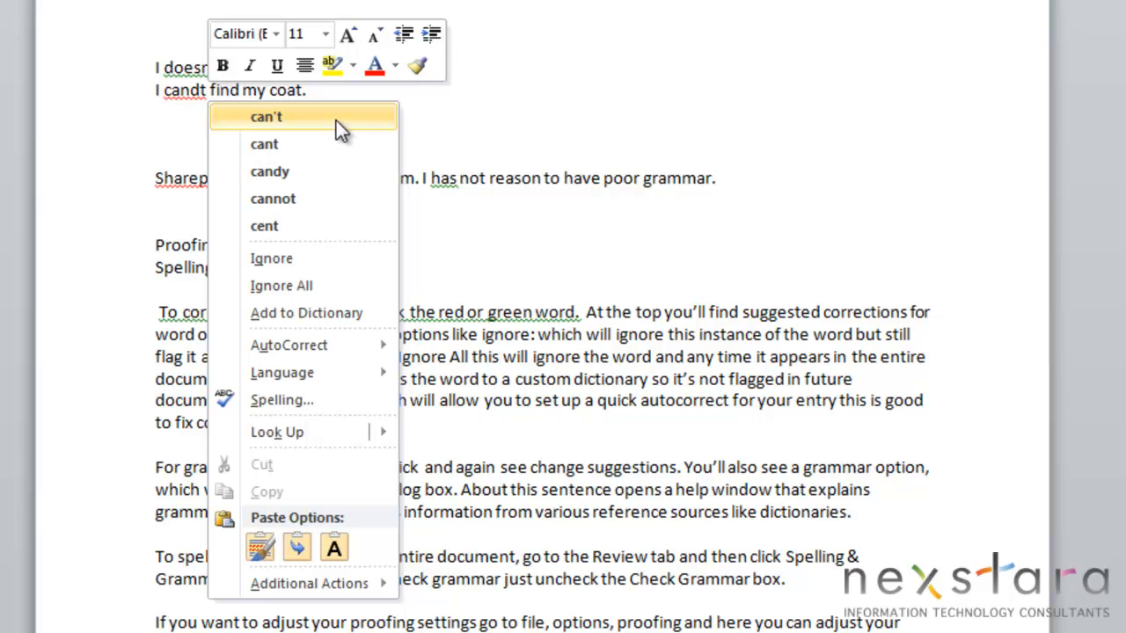
click(266, 116)
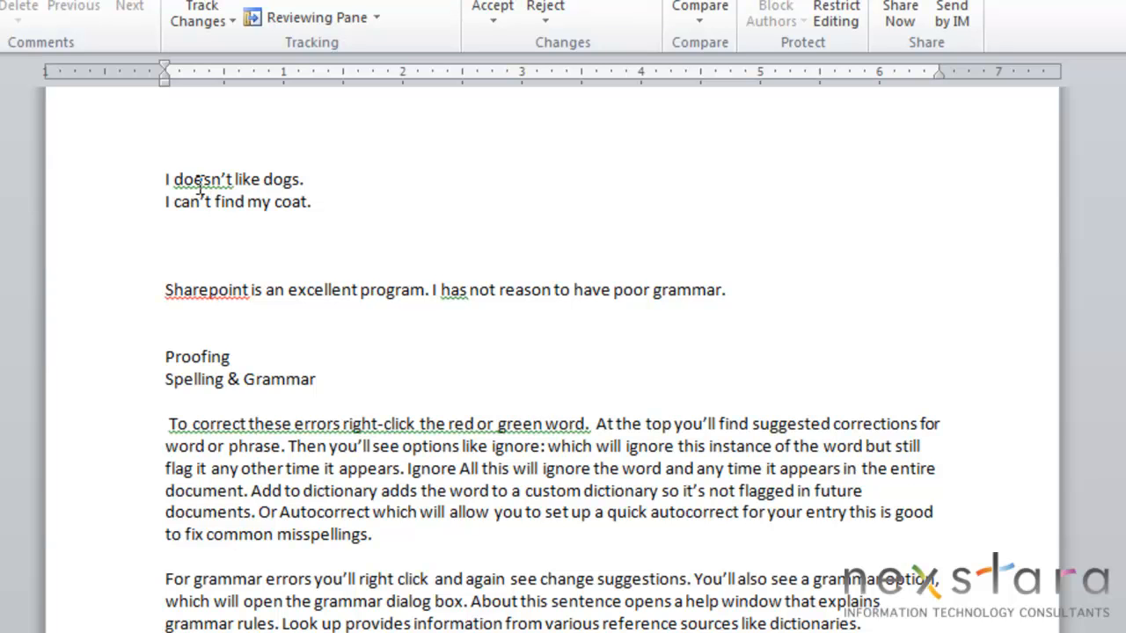
Step: Bring up grammar suggestions for 'I doesn't like dogs' and pick 'don't'
right_click(199, 179)
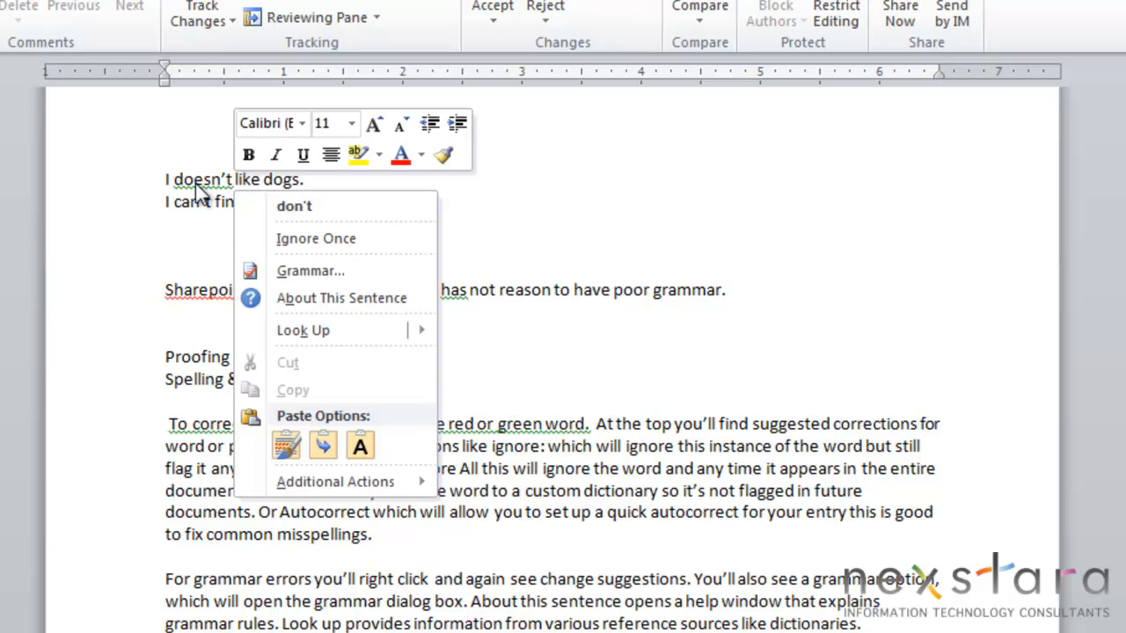
mouse_move(334, 206)
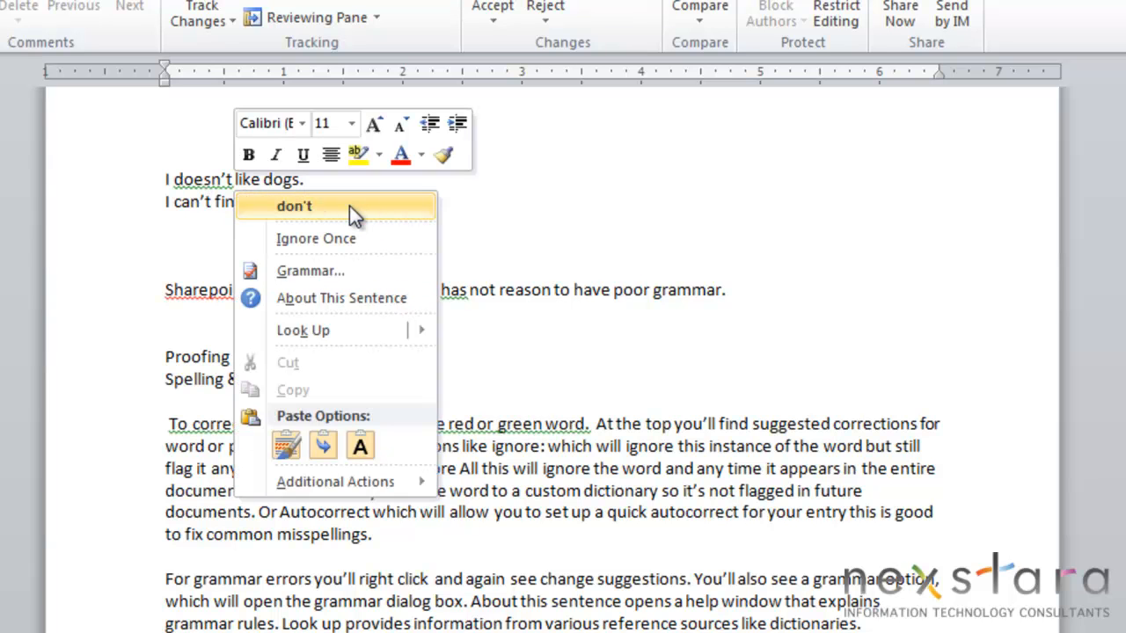
mouse_move(343, 246)
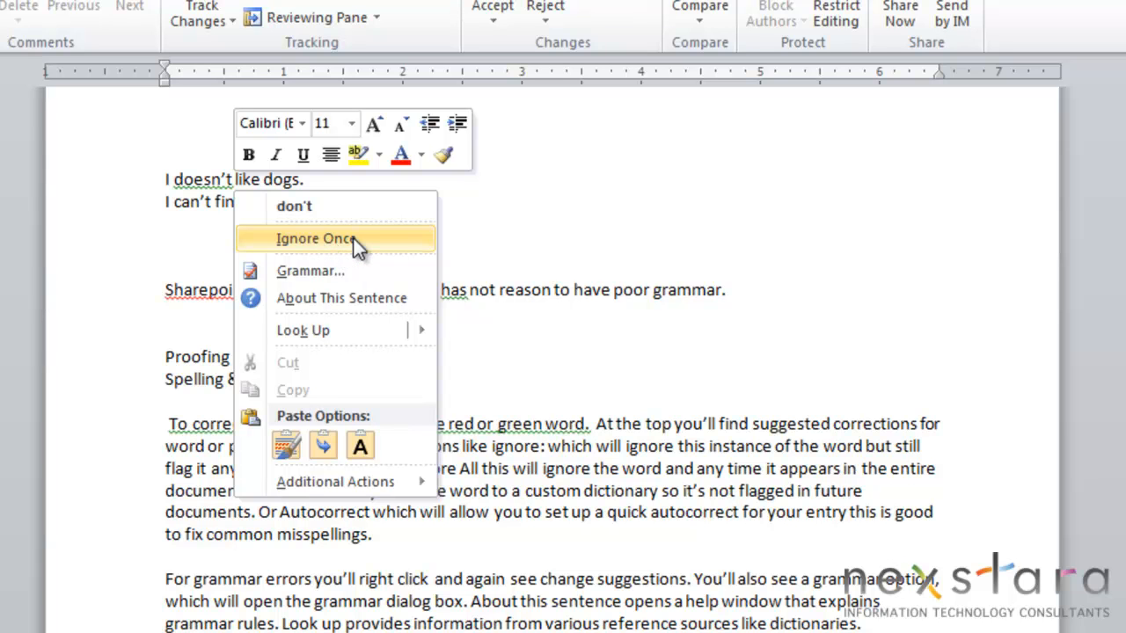
mouse_move(323, 271)
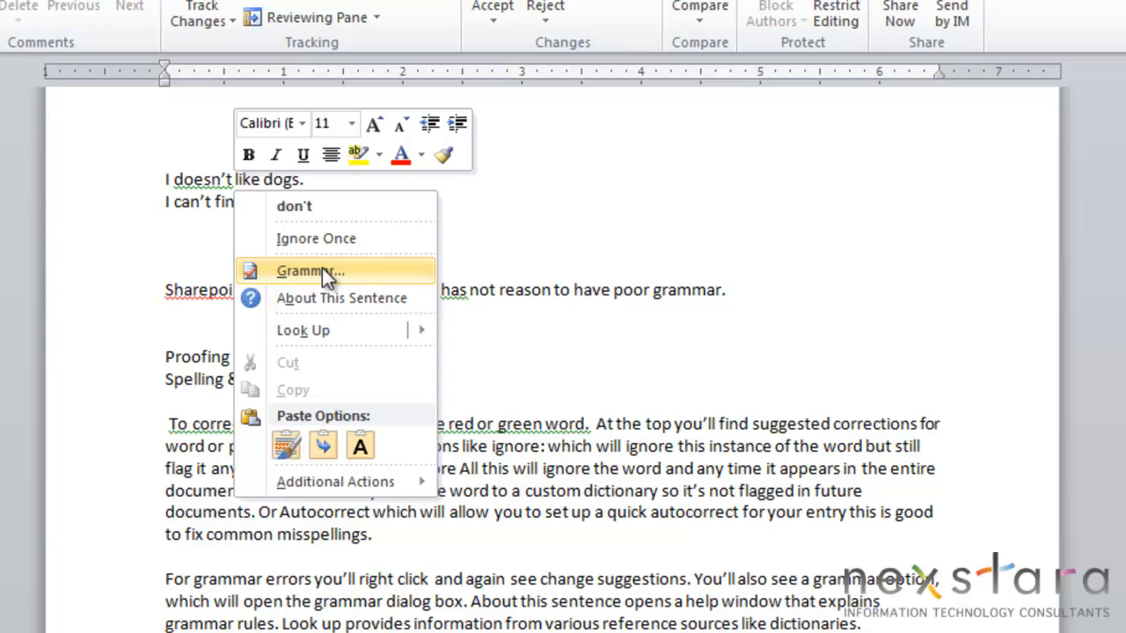
click(308, 271)
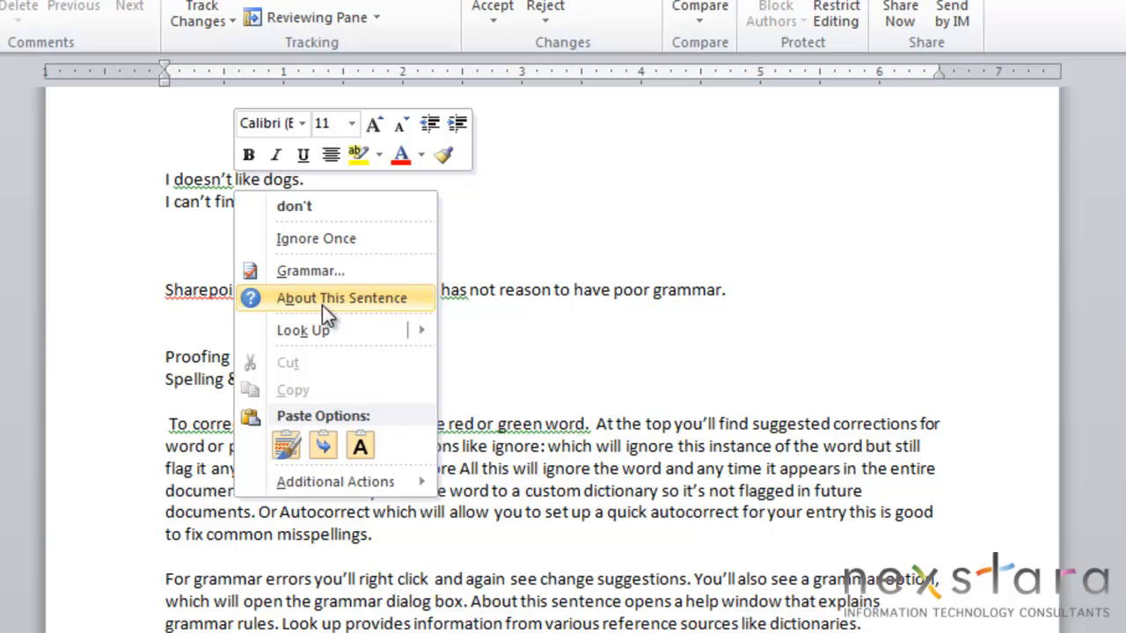
mouse_move(302, 330)
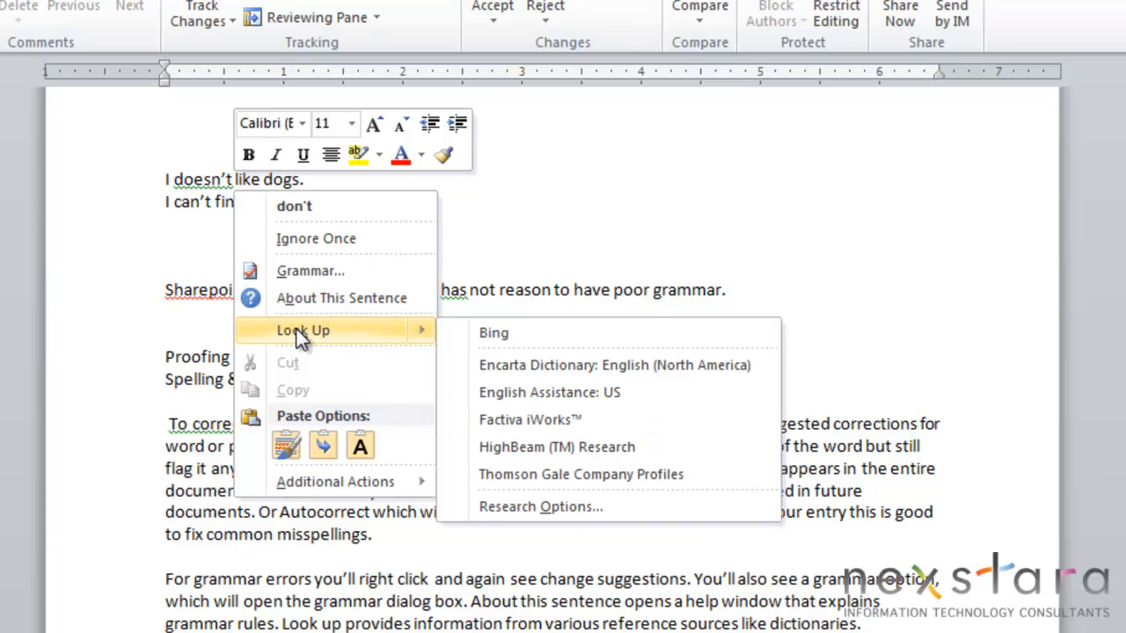
mouse_move(515, 344)
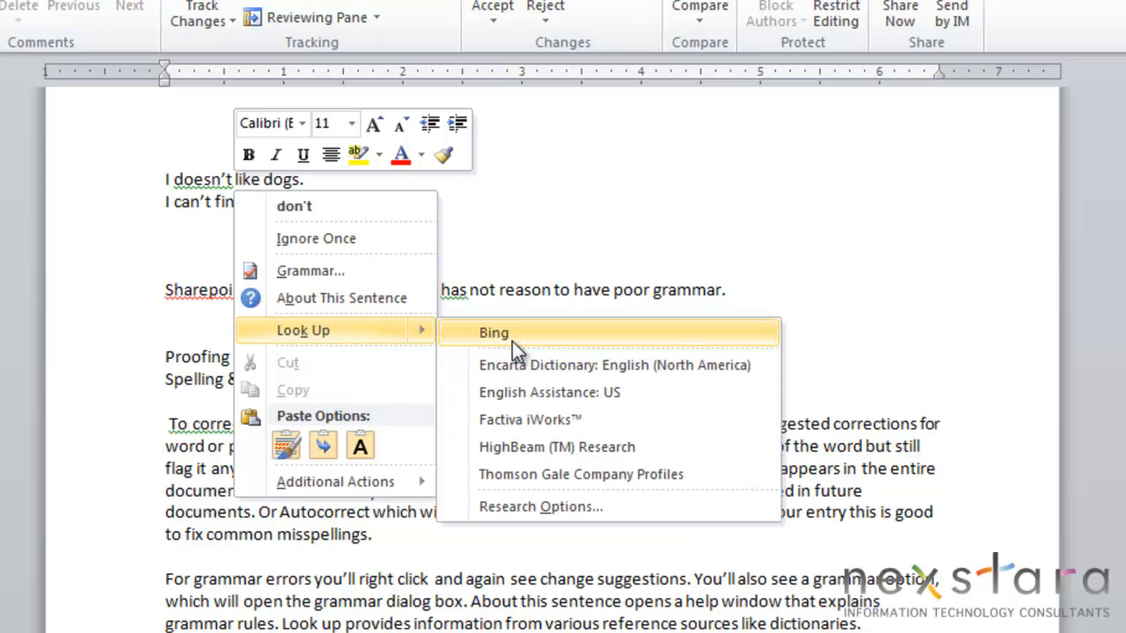
mouse_move(528, 392)
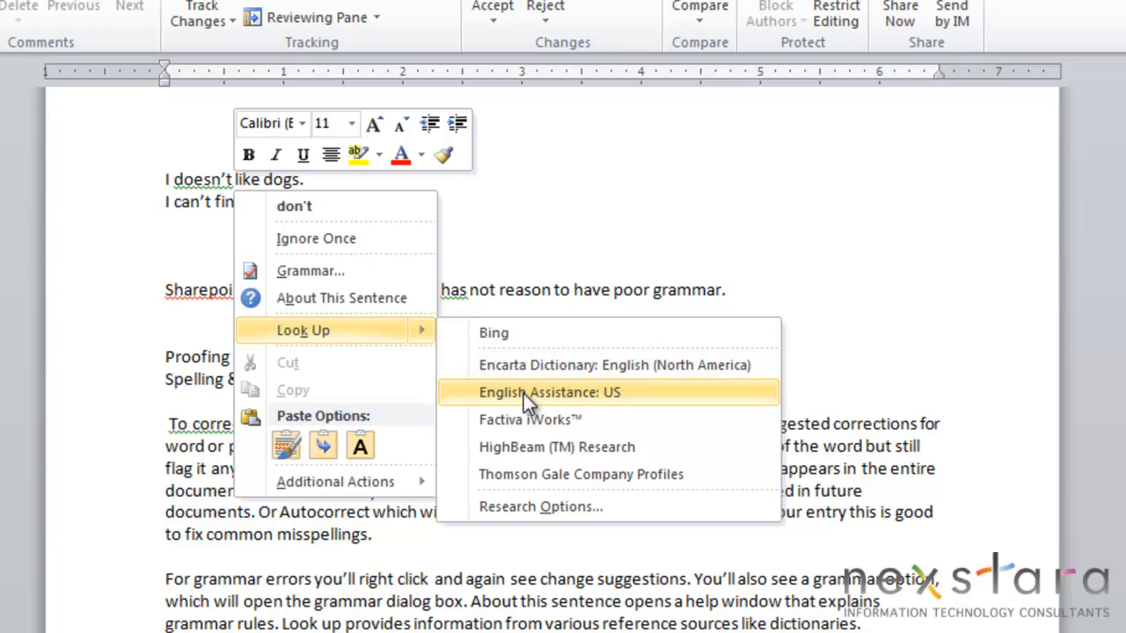
mouse_move(576, 517)
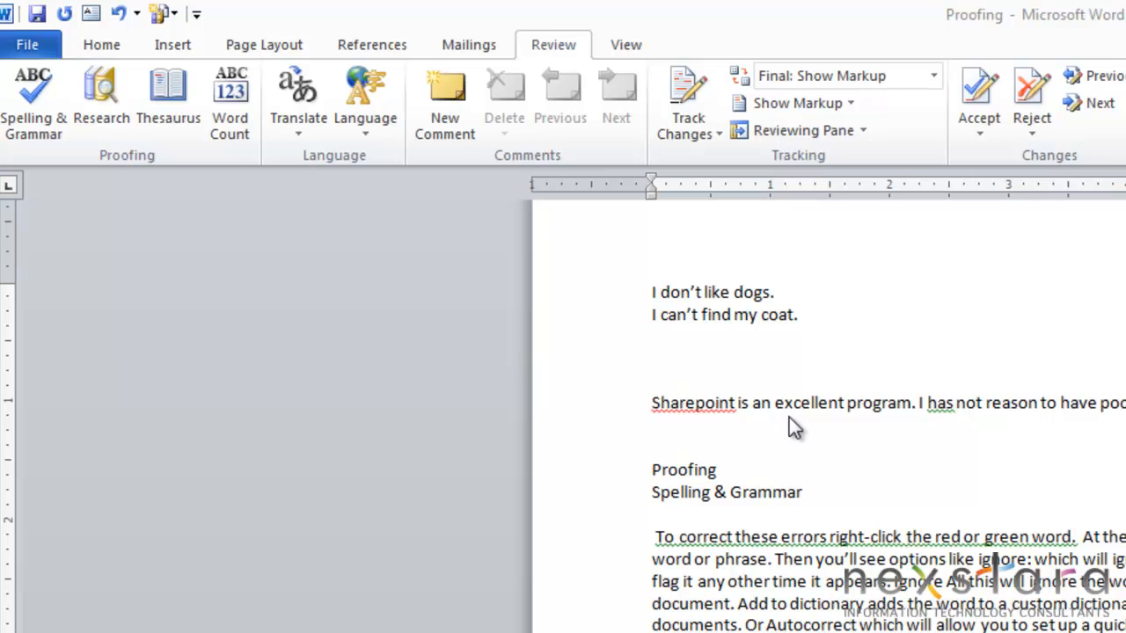
mouse_move(363, 328)
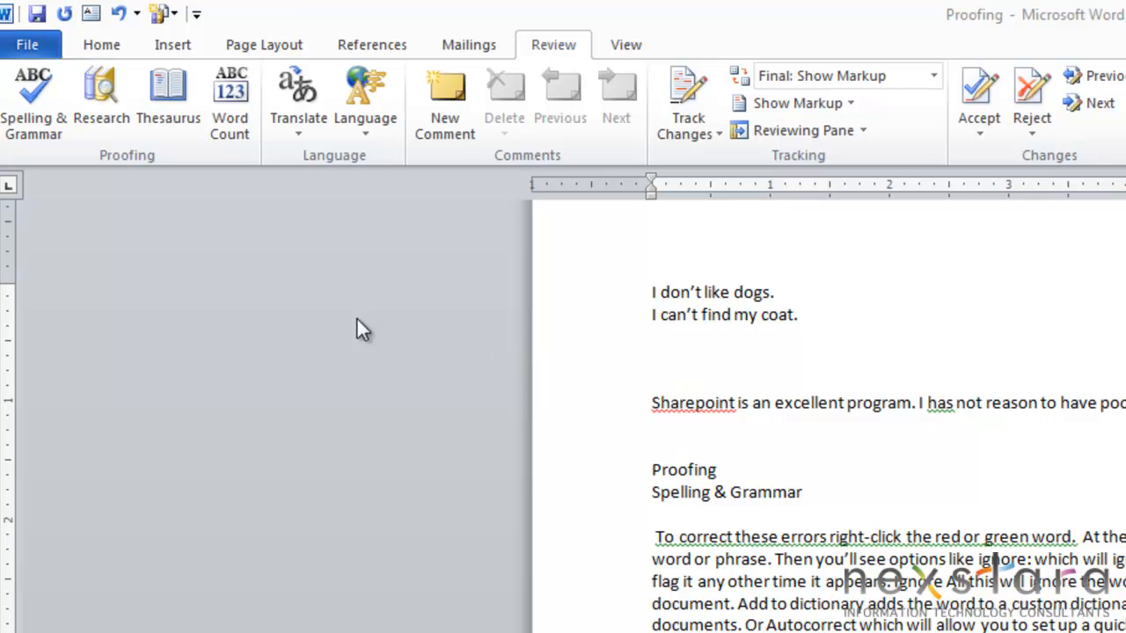
mouse_move(422, 421)
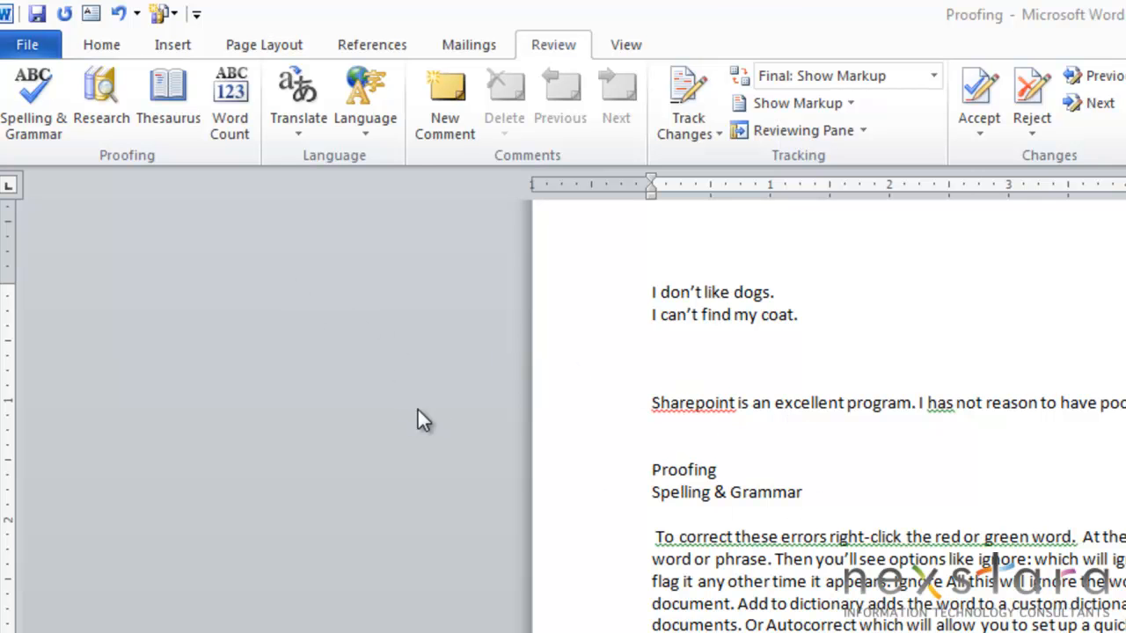
mouse_move(541, 54)
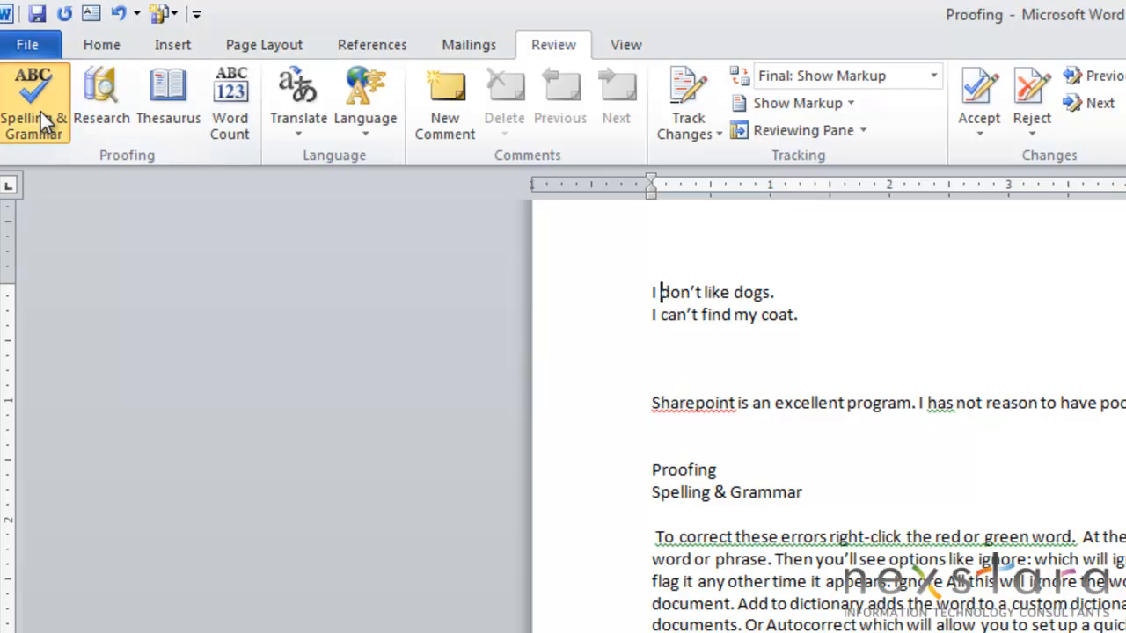
Step: Start the Spelling & Grammar check from the Review tab
click(33, 102)
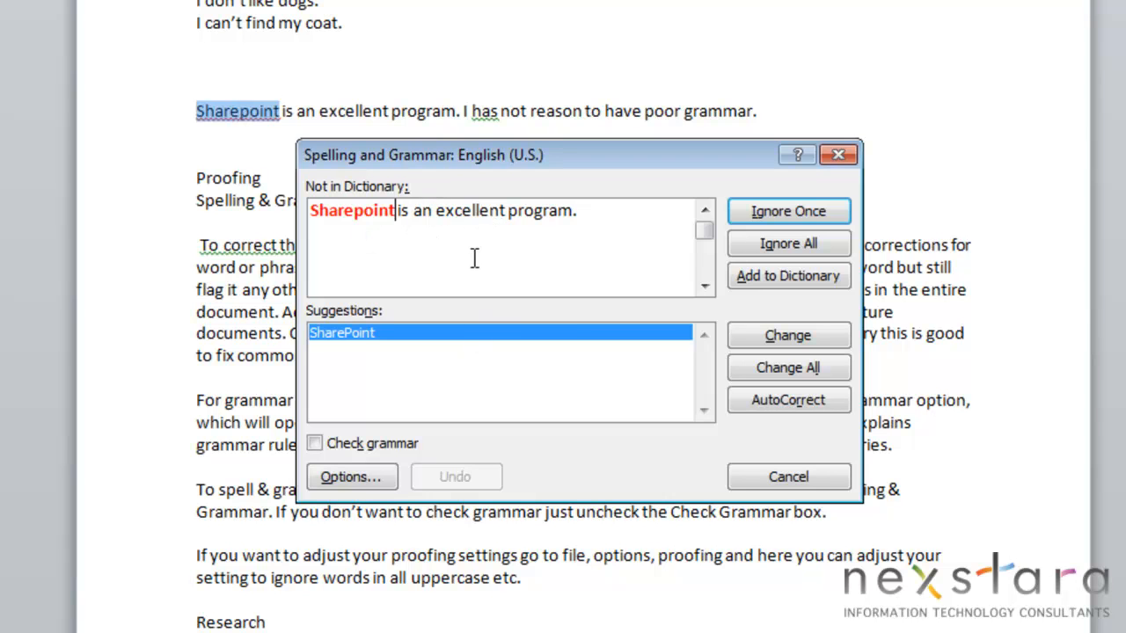
mouse_move(427, 488)
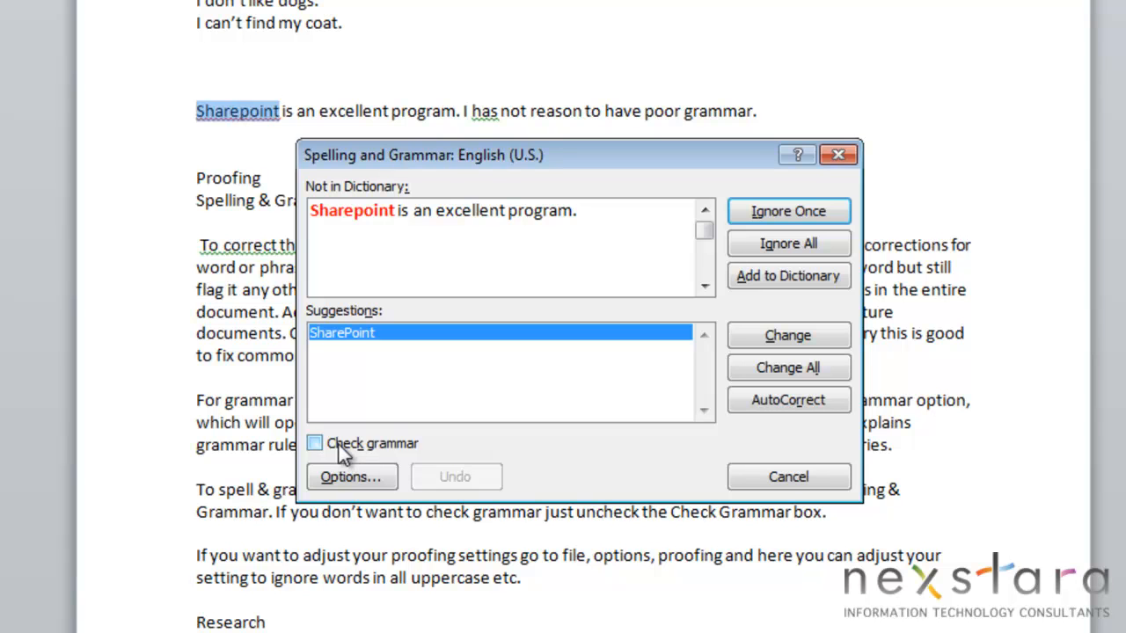
Step: Enable grammar checking and accept 'SharePoint' in place of 'Sharepoint'
click(314, 444)
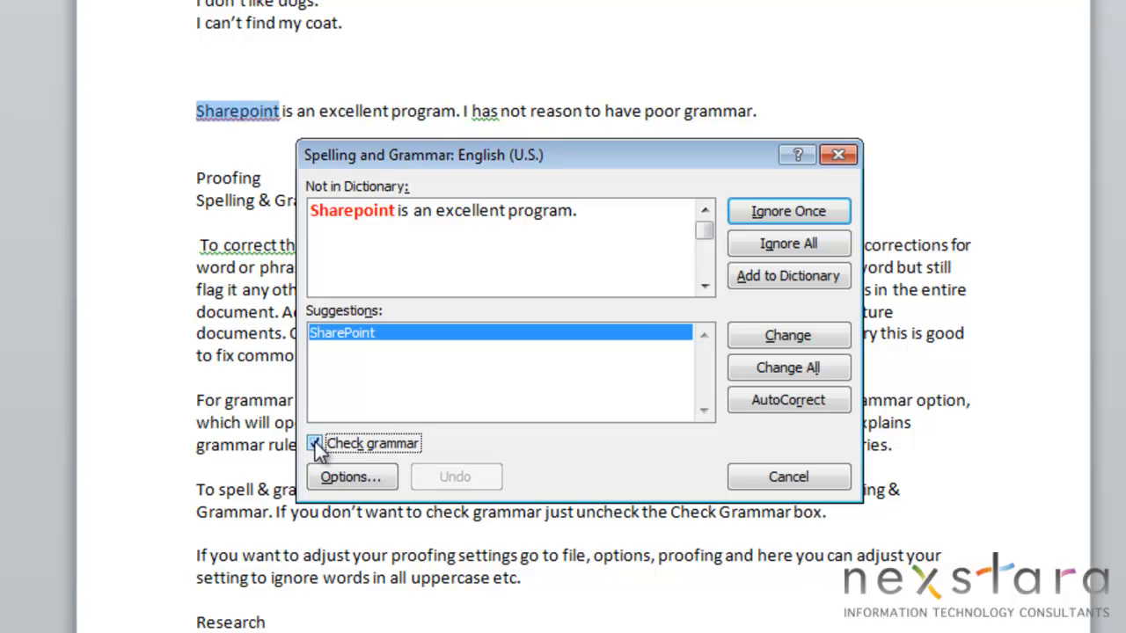
click(314, 443)
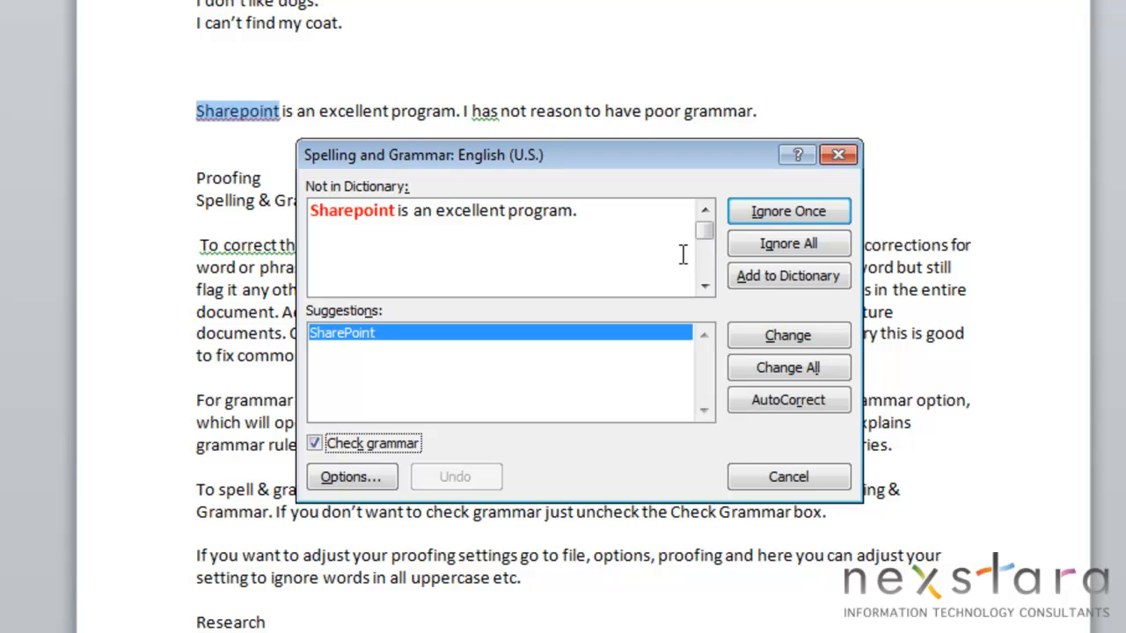
mouse_move(677, 260)
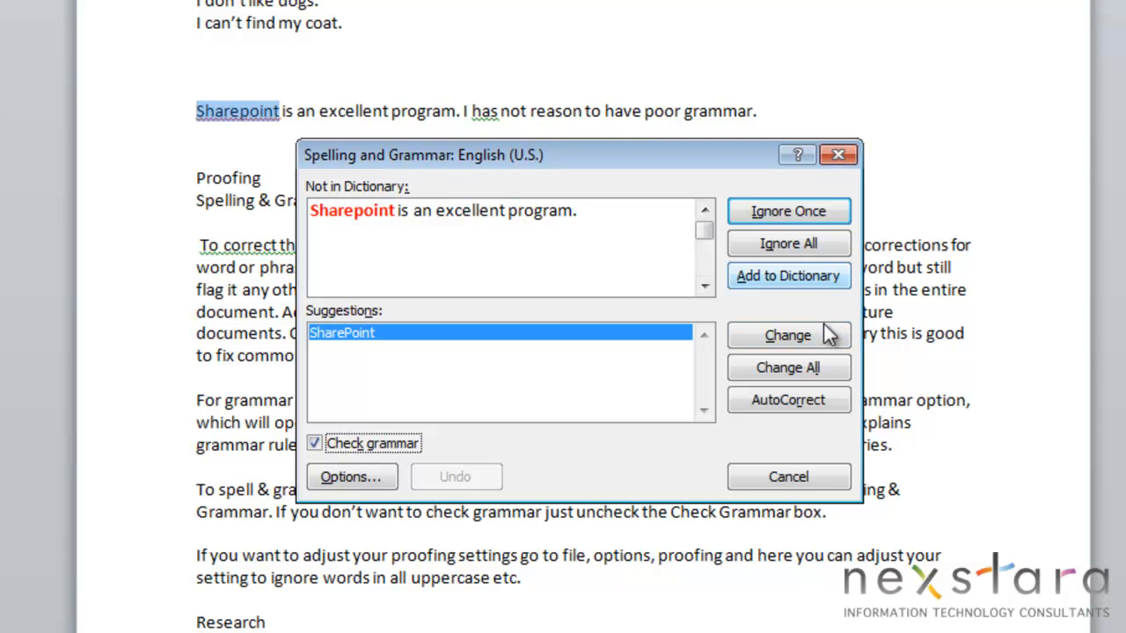
click(787, 335)
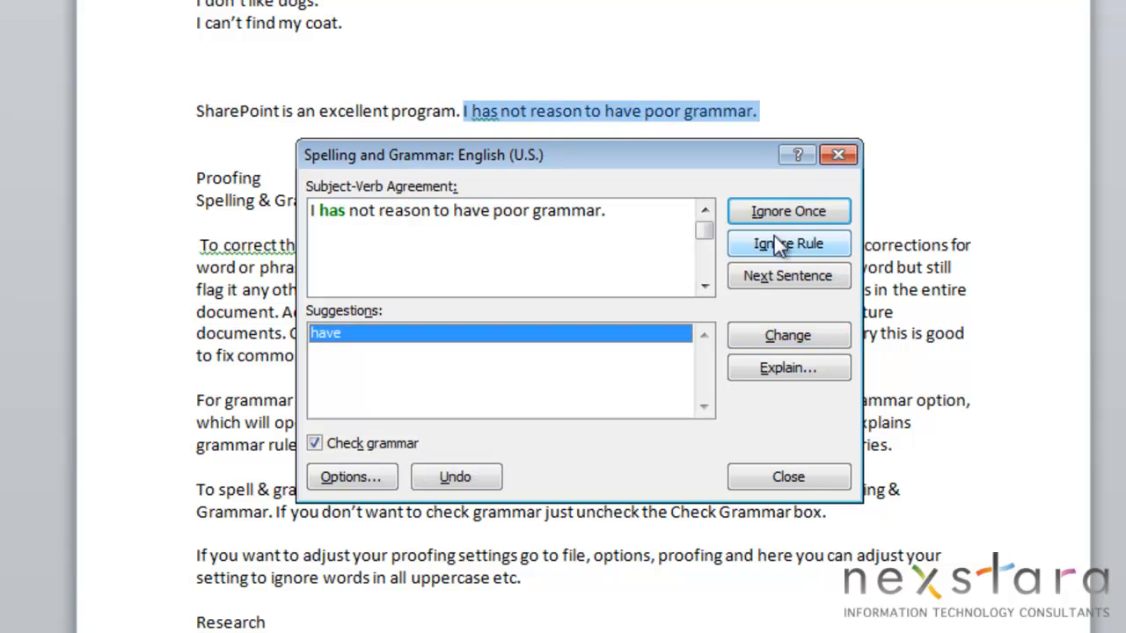
mouse_move(796, 249)
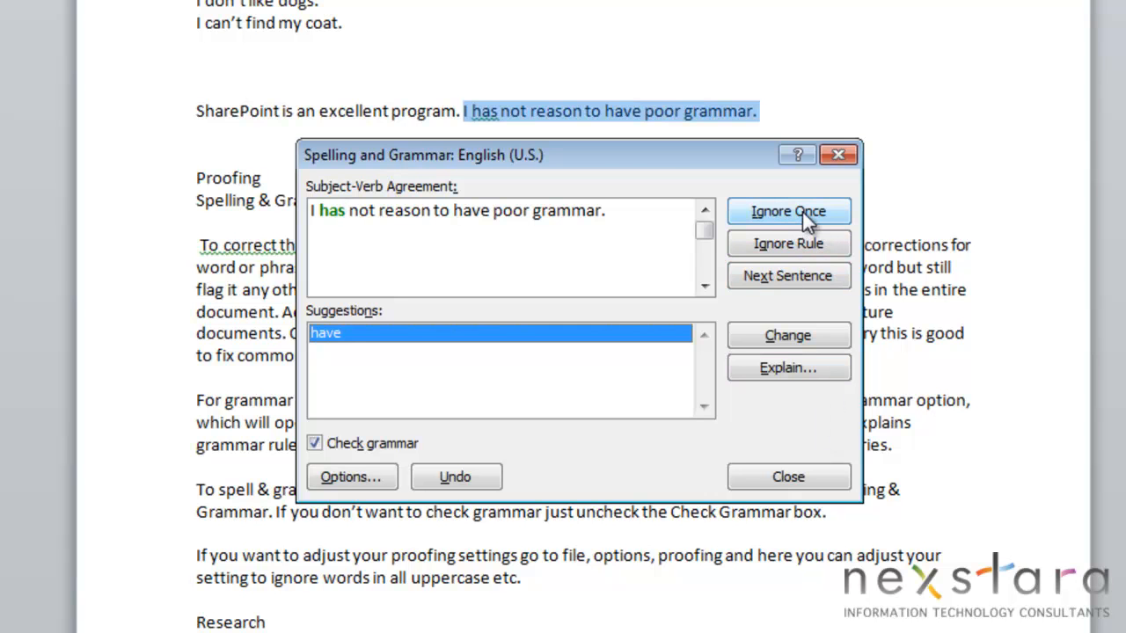
mouse_move(787, 243)
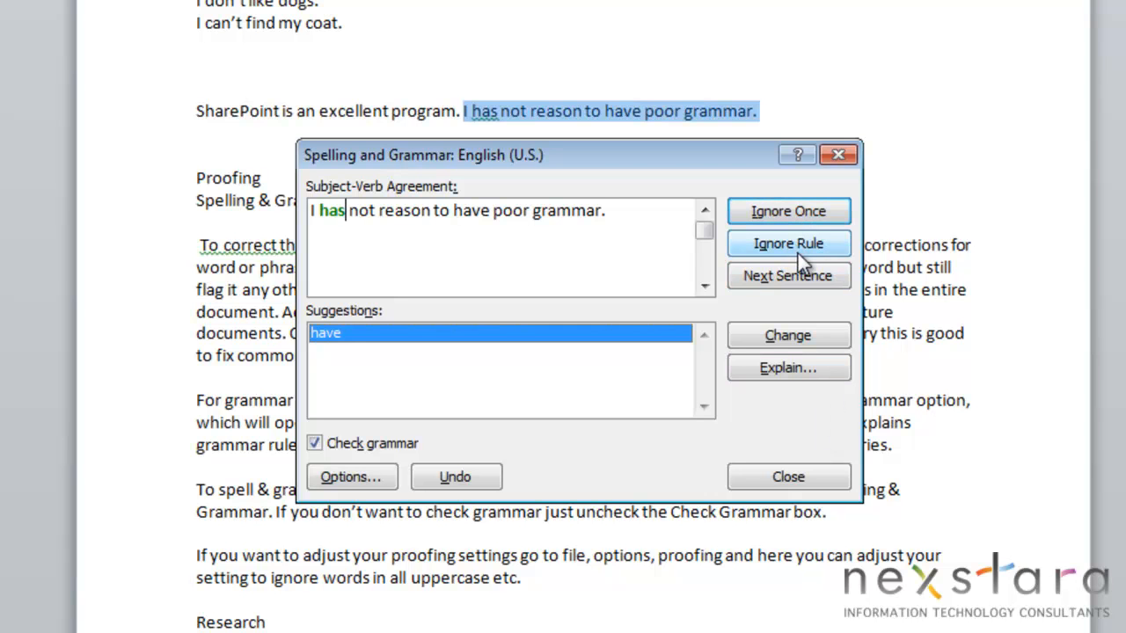
mouse_move(579, 157)
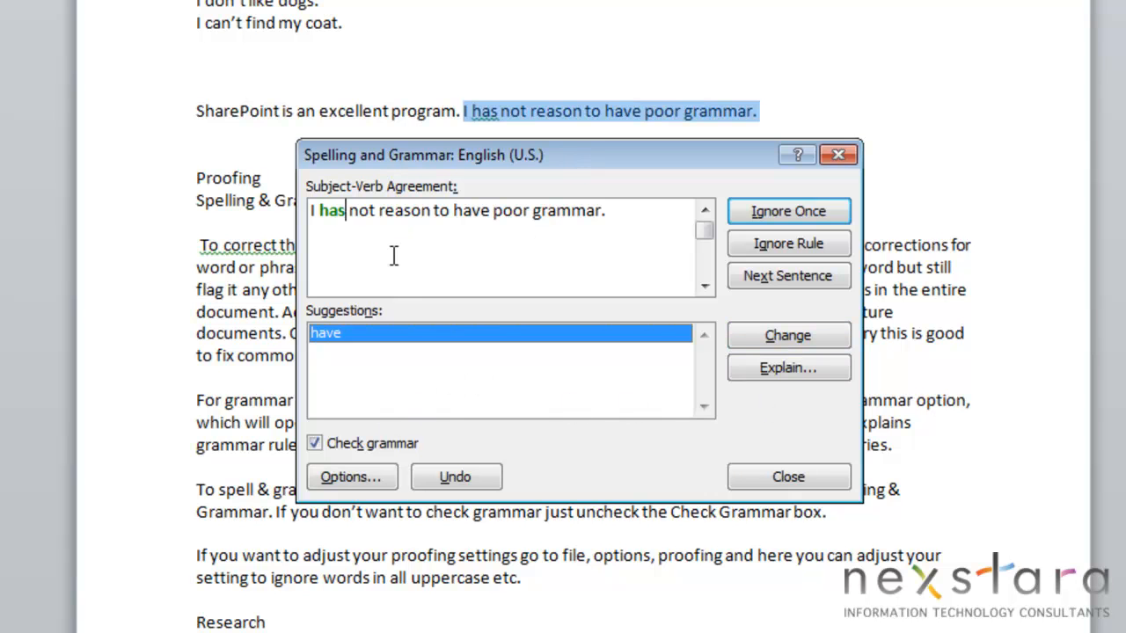
Step: Change 'has' to 'have' and 'not' to 'no', finishing the check
click(787, 335)
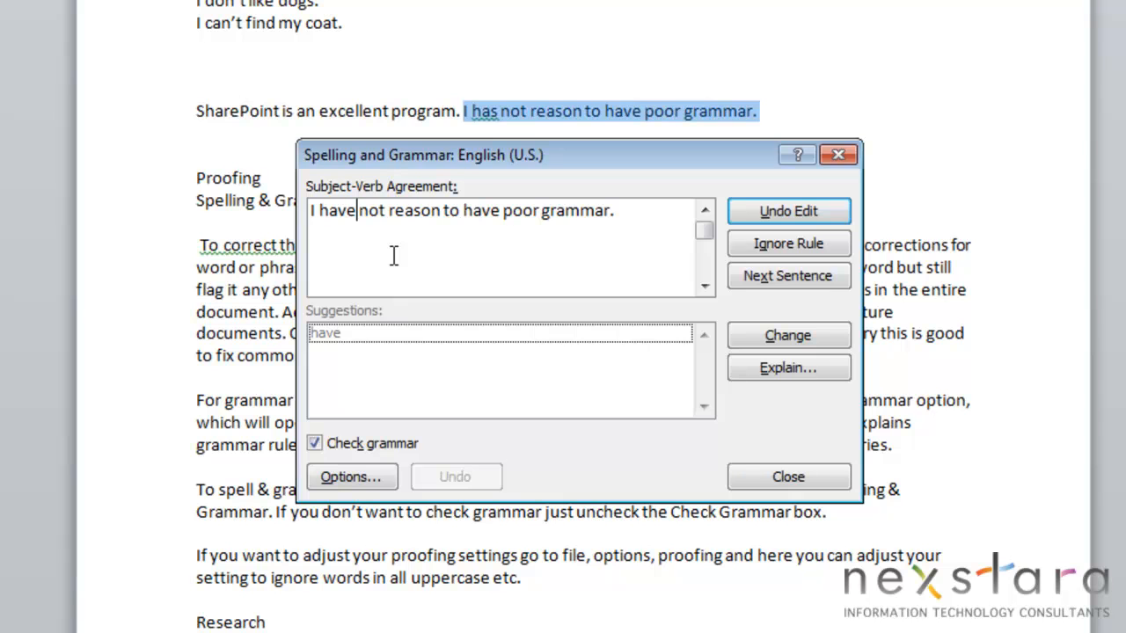
click(786, 335)
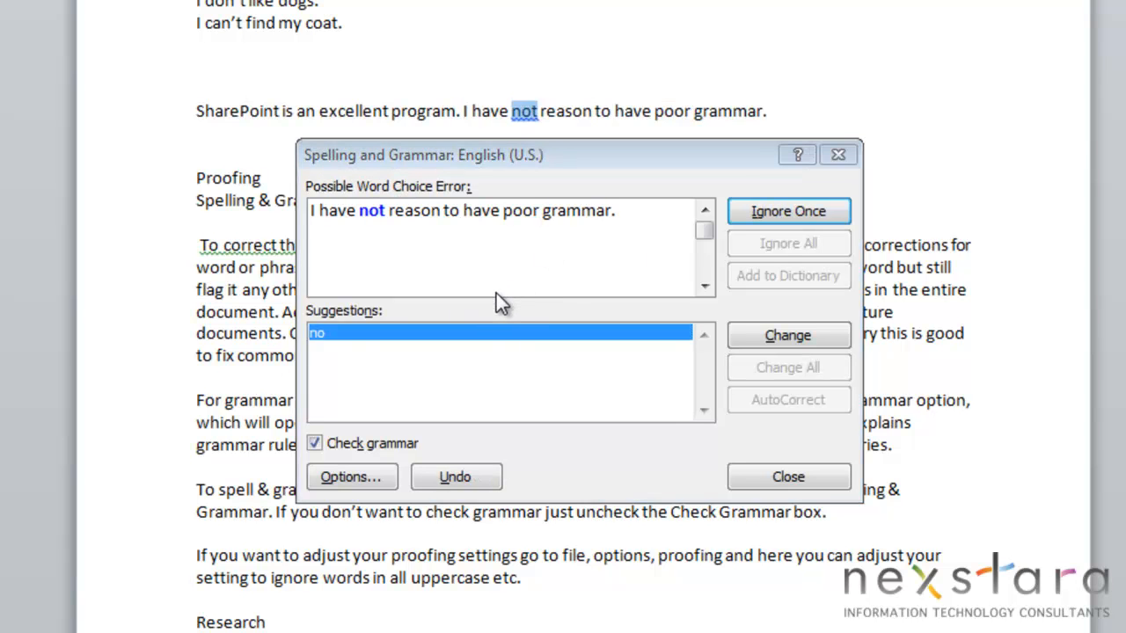
click(786, 335)
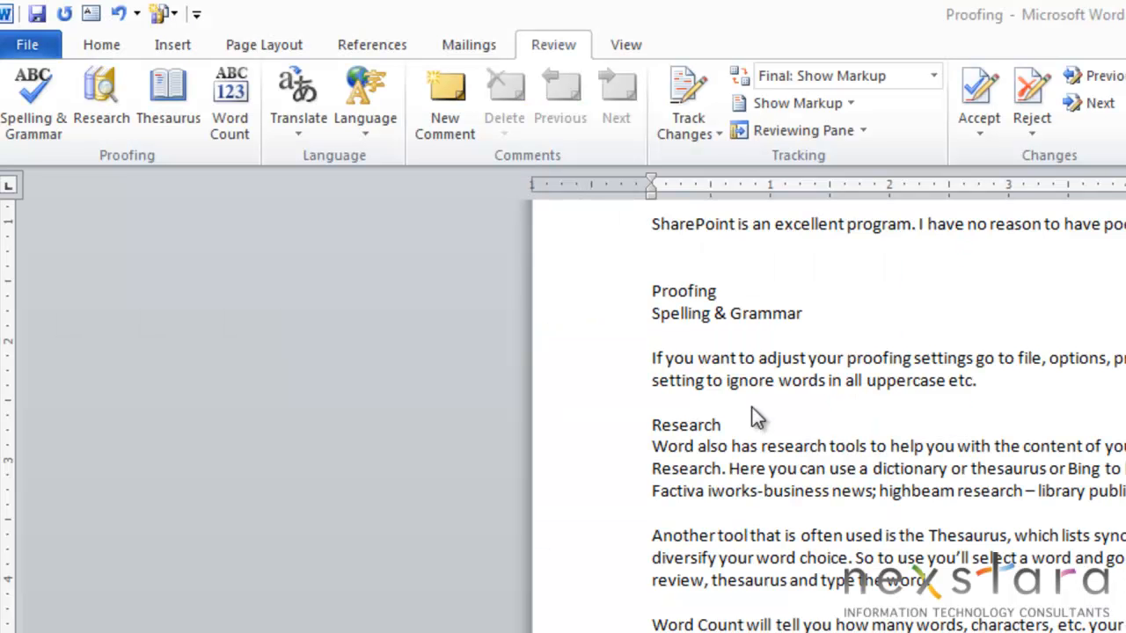
mouse_move(786, 417)
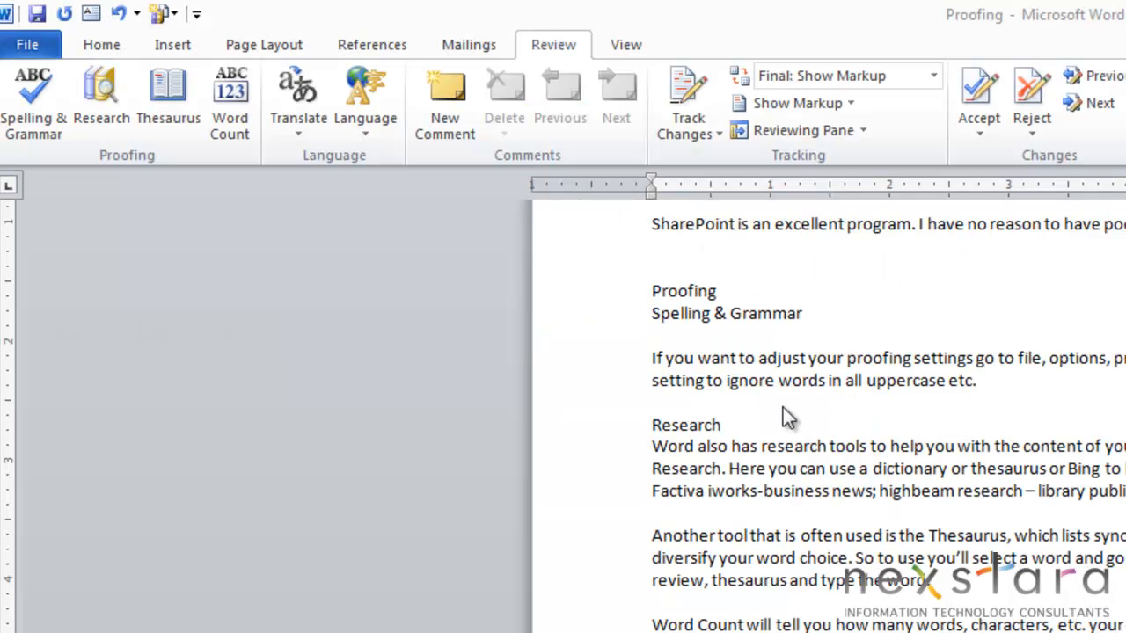
mouse_move(796, 403)
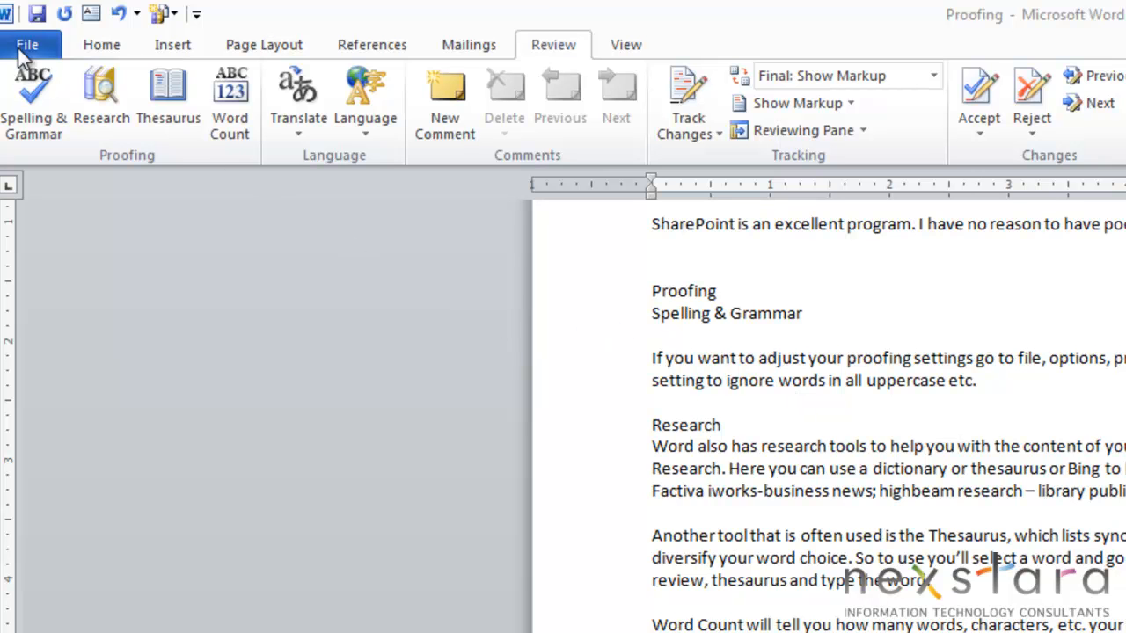
Step: Open the File tab's Info page for Proofing.docx
click(26, 44)
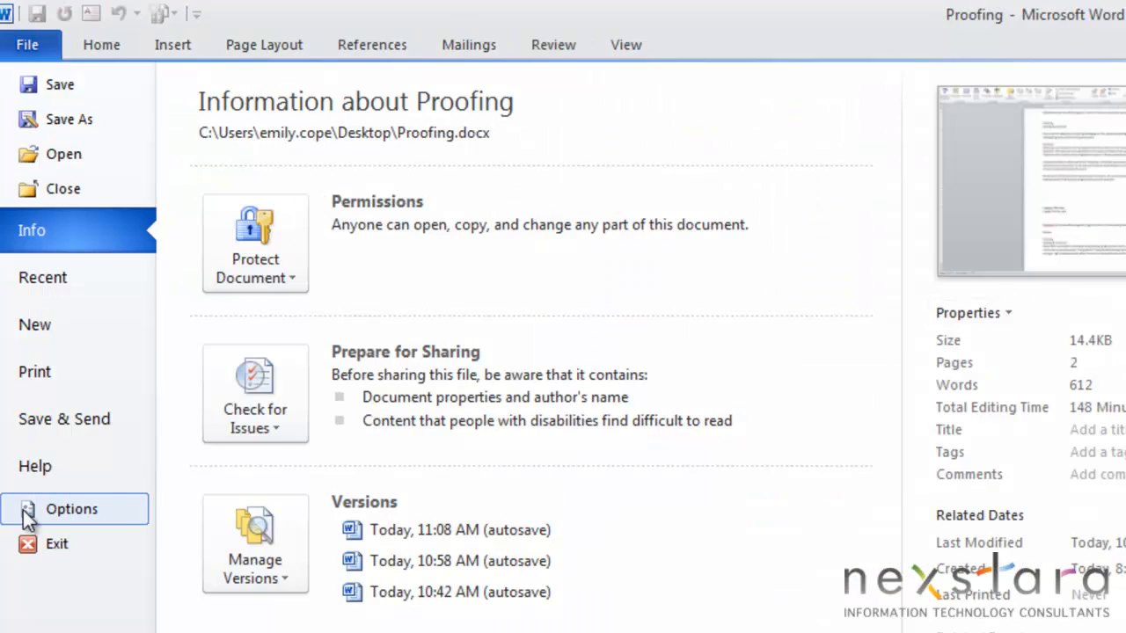
Step: Toggle 'Ignore words that contain numbers' in Word Options' Proofing settings
click(71, 508)
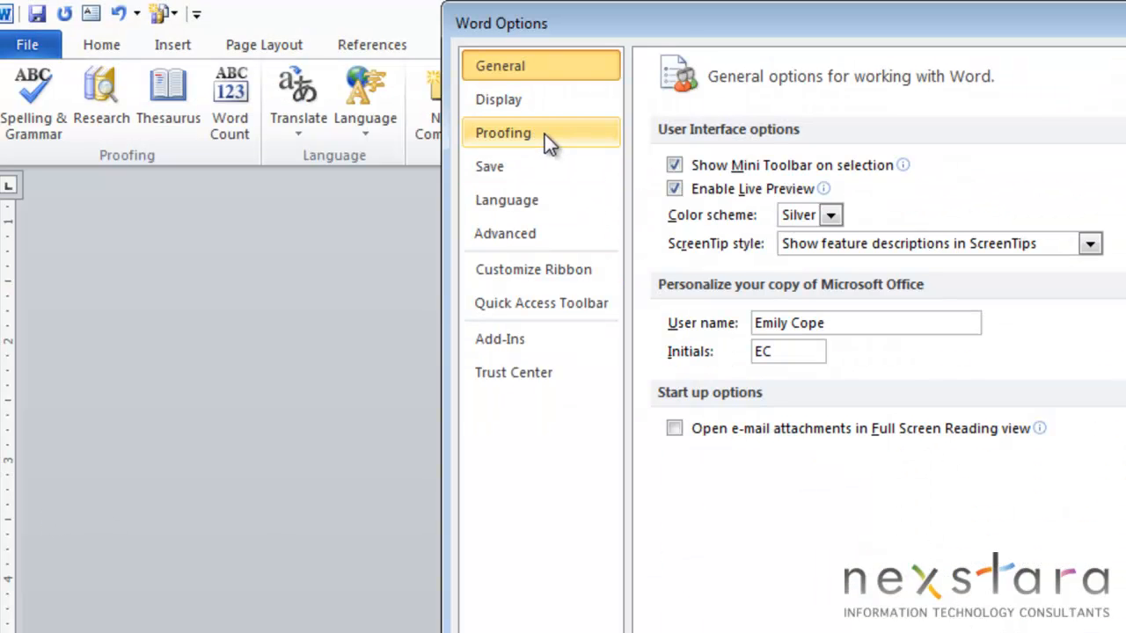
click(503, 133)
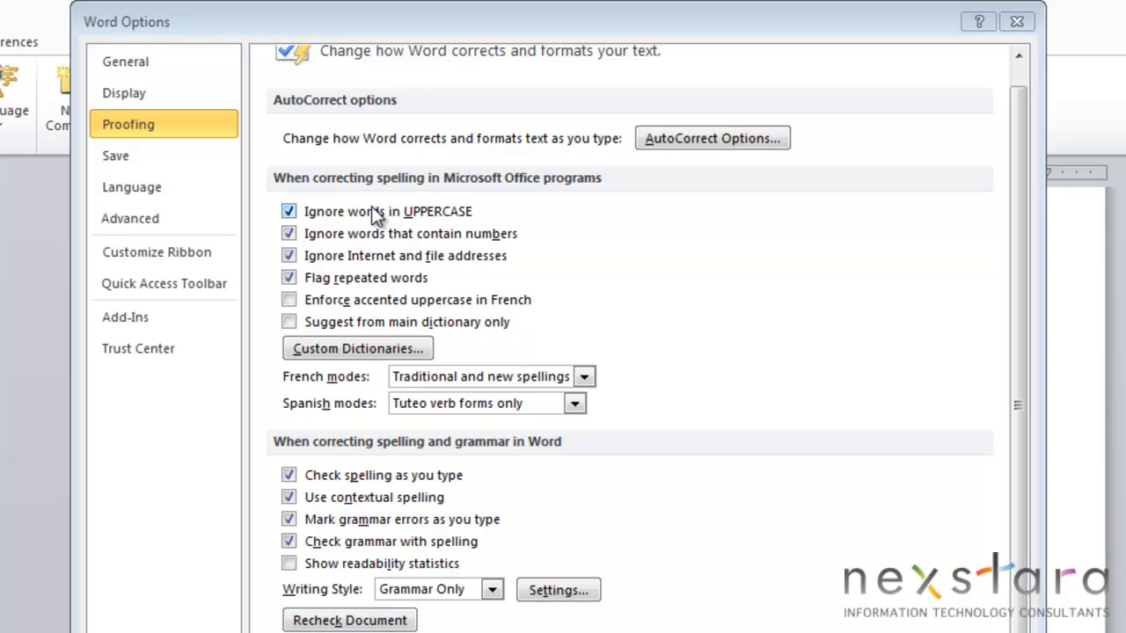
mouse_move(332, 231)
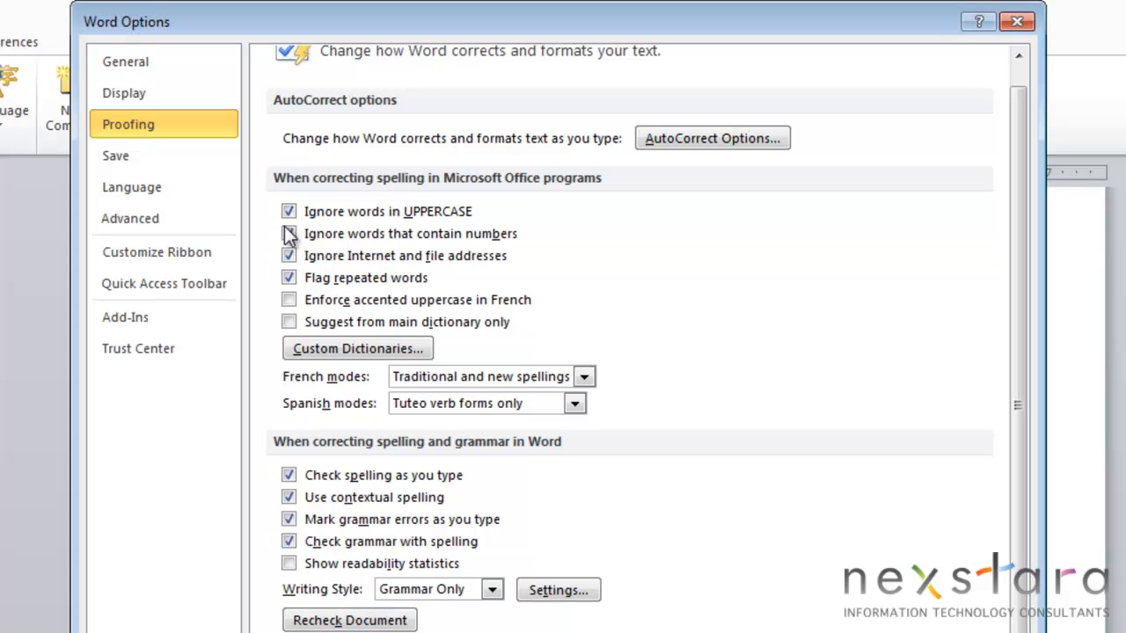
click(290, 211)
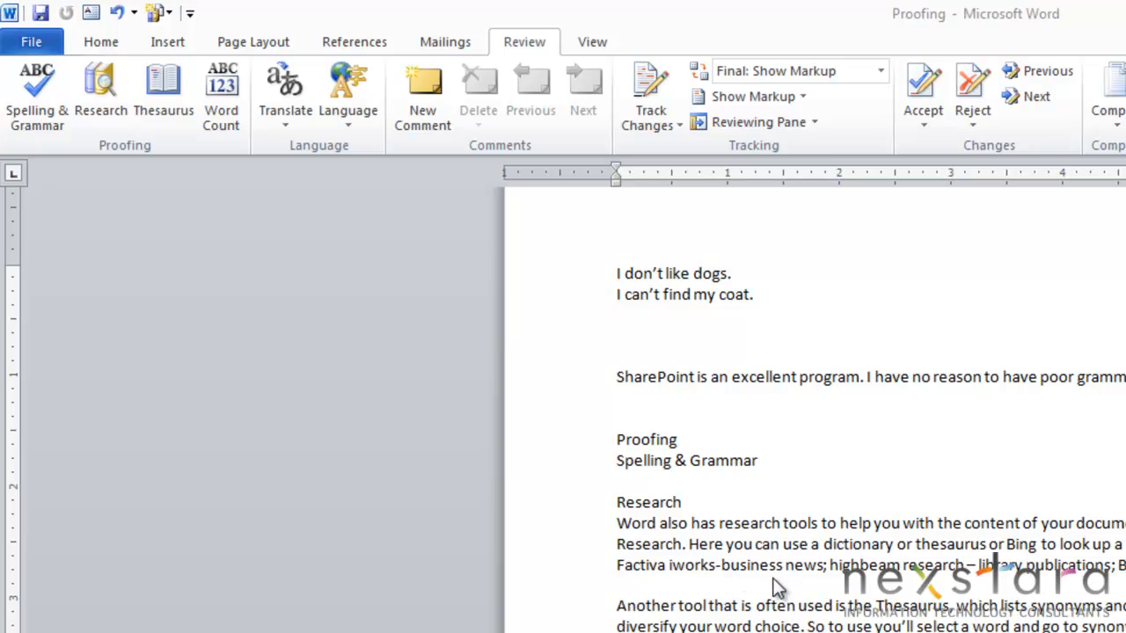
mouse_move(128, 112)
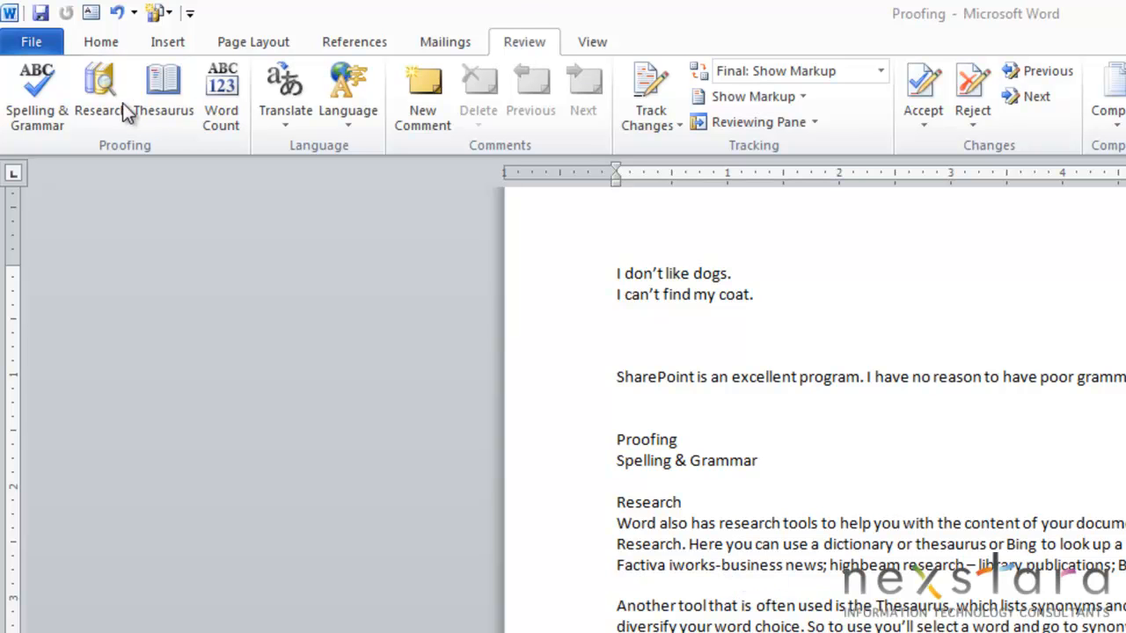
Step: Open the Research pane and browse its list of reference books and research sites
click(100, 87)
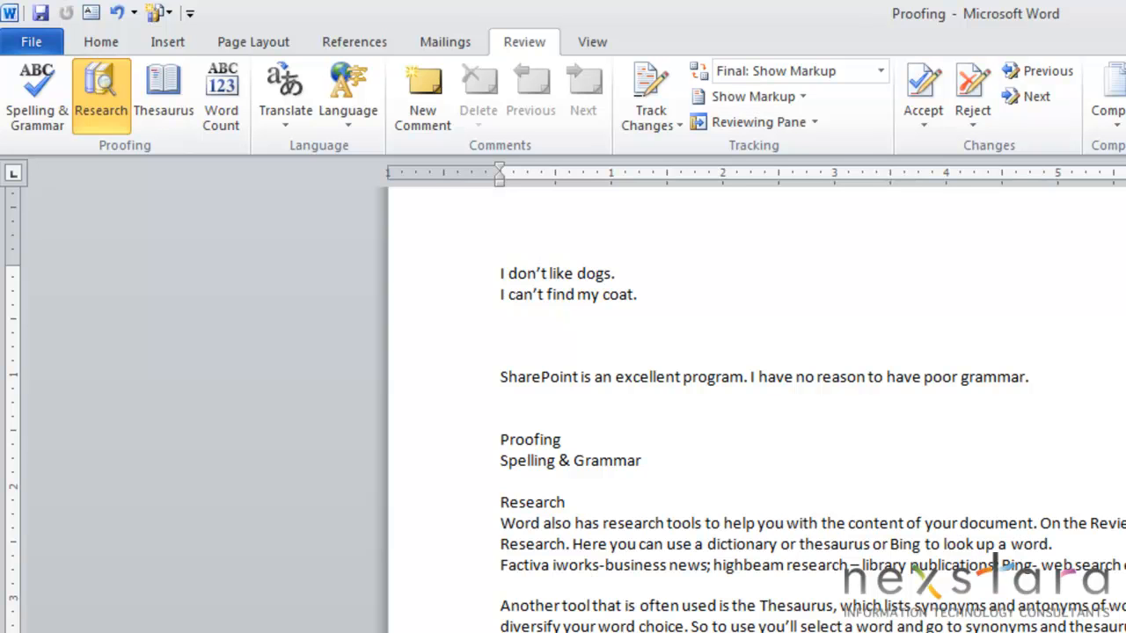
click(100, 92)
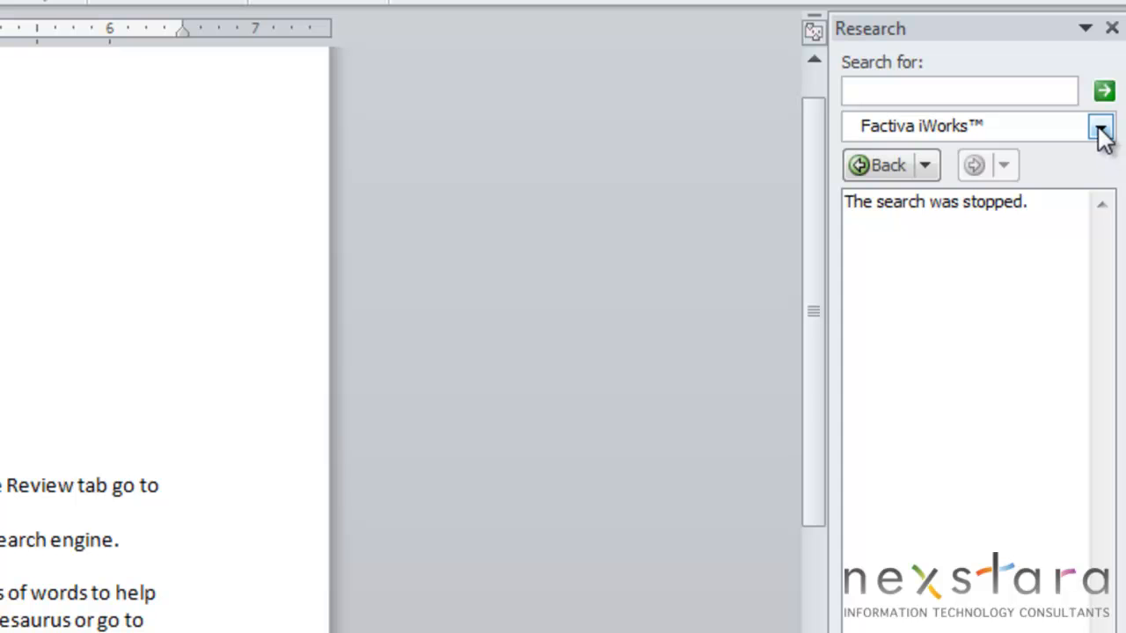
click(1101, 126)
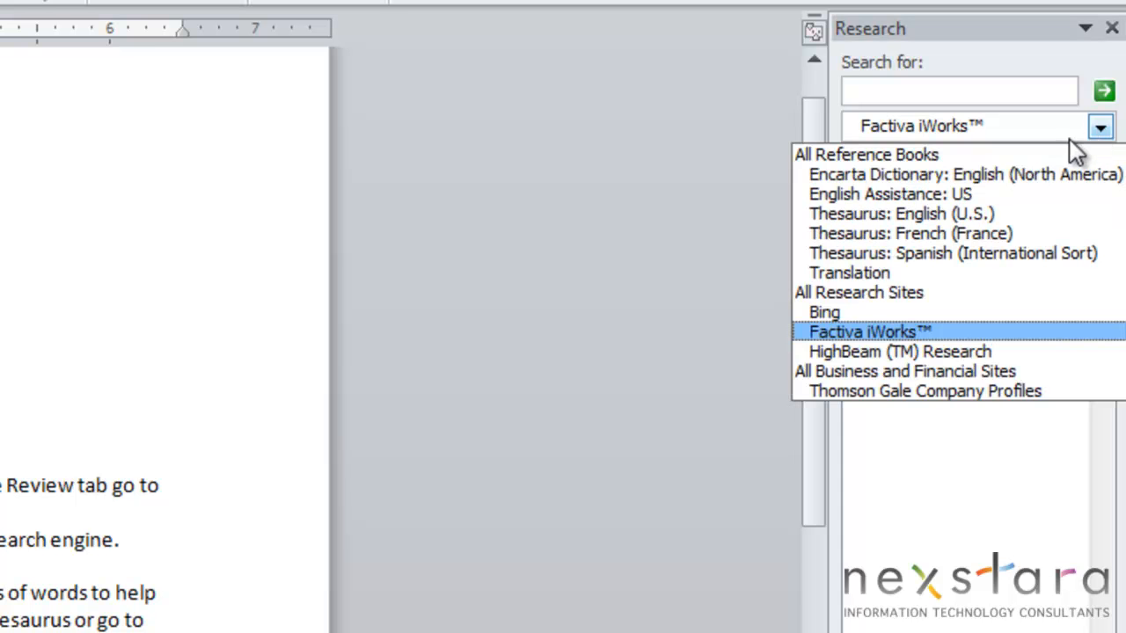
mouse_move(965, 174)
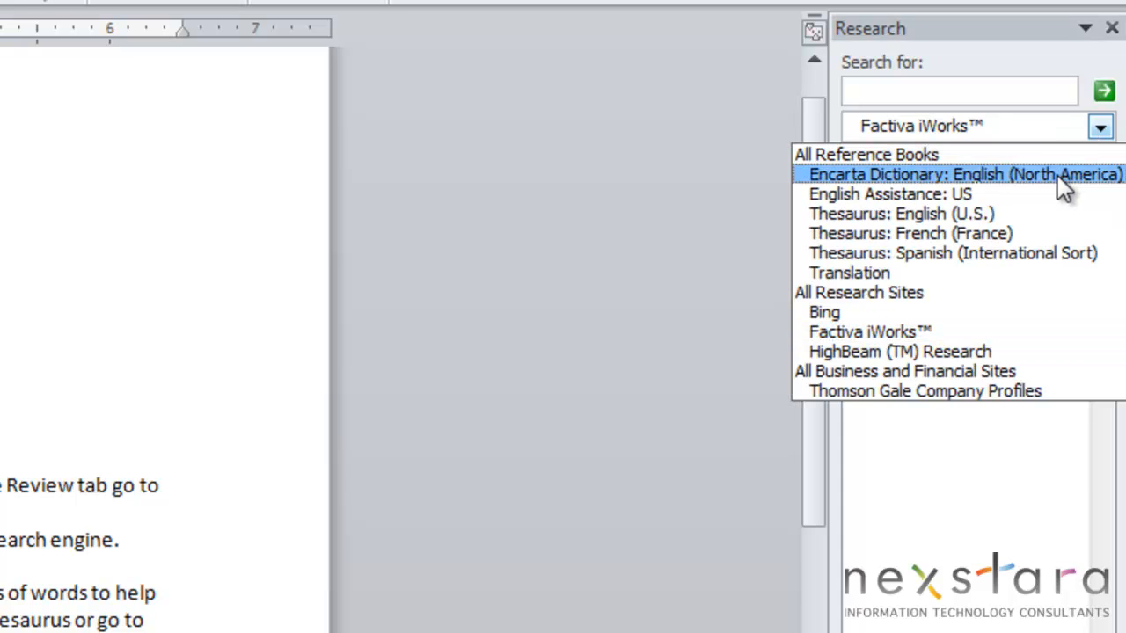
mouse_move(1020, 194)
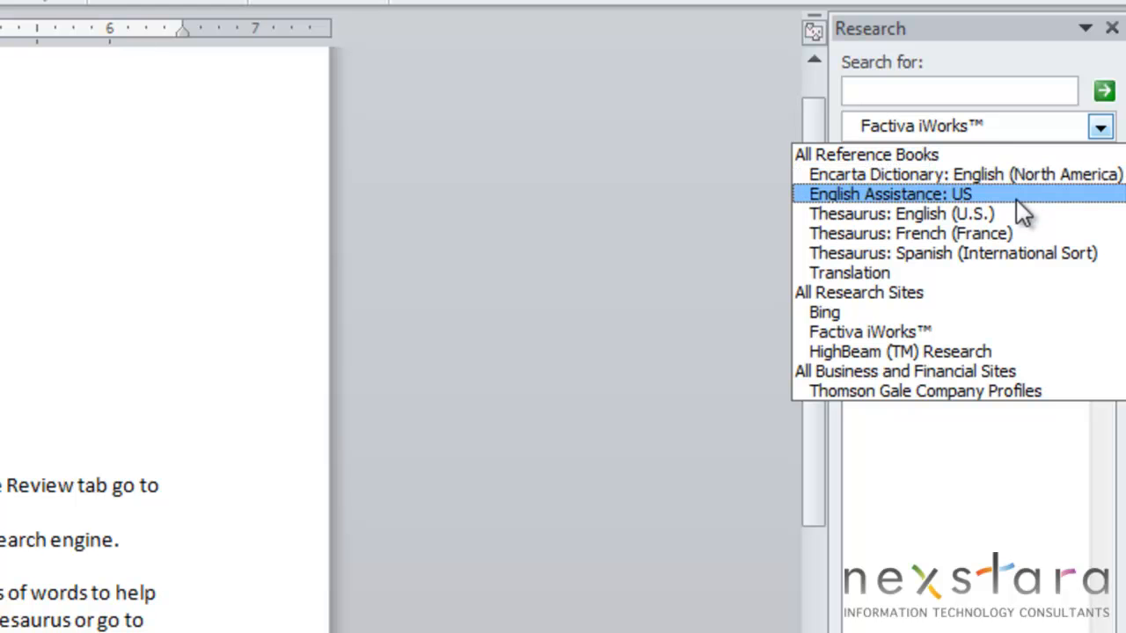
mouse_move(901, 213)
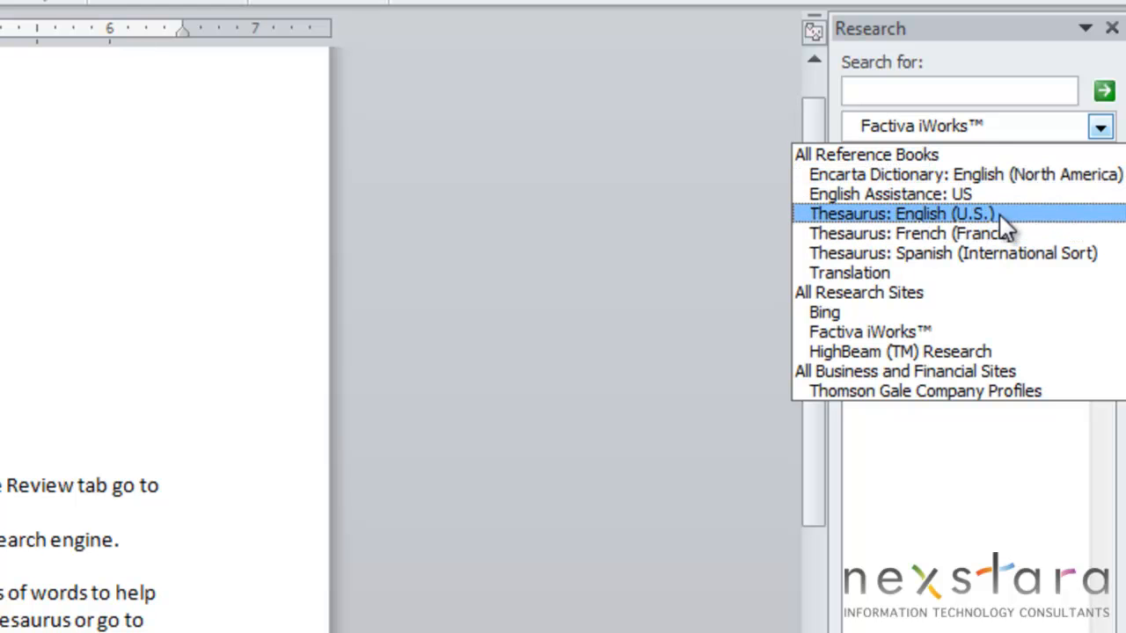
mouse_move(824, 312)
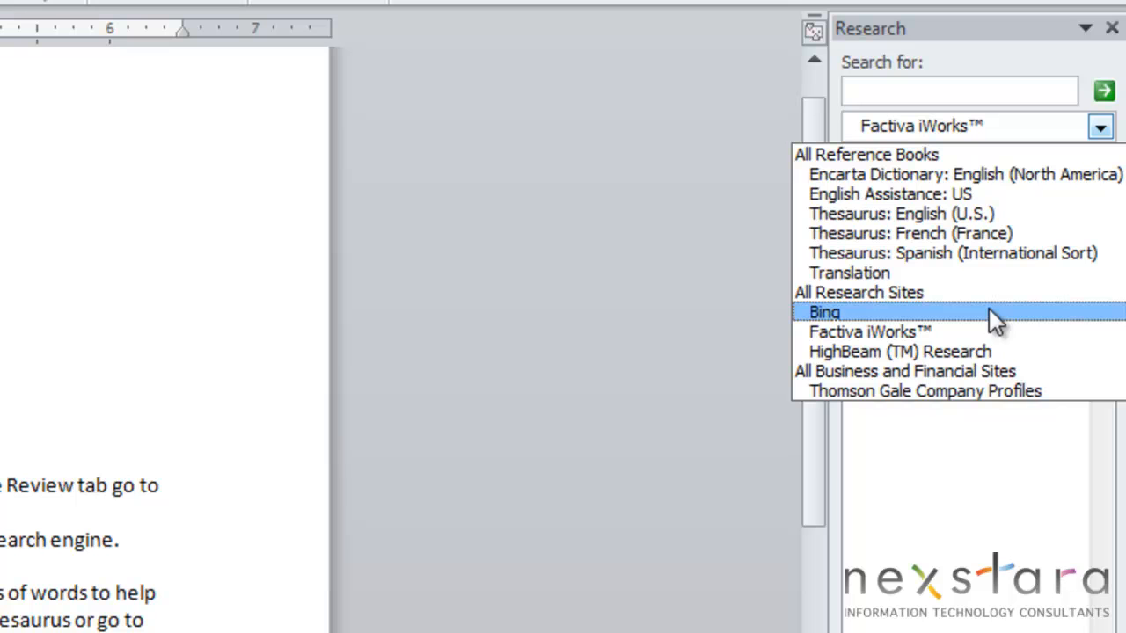
mouse_move(928, 330)
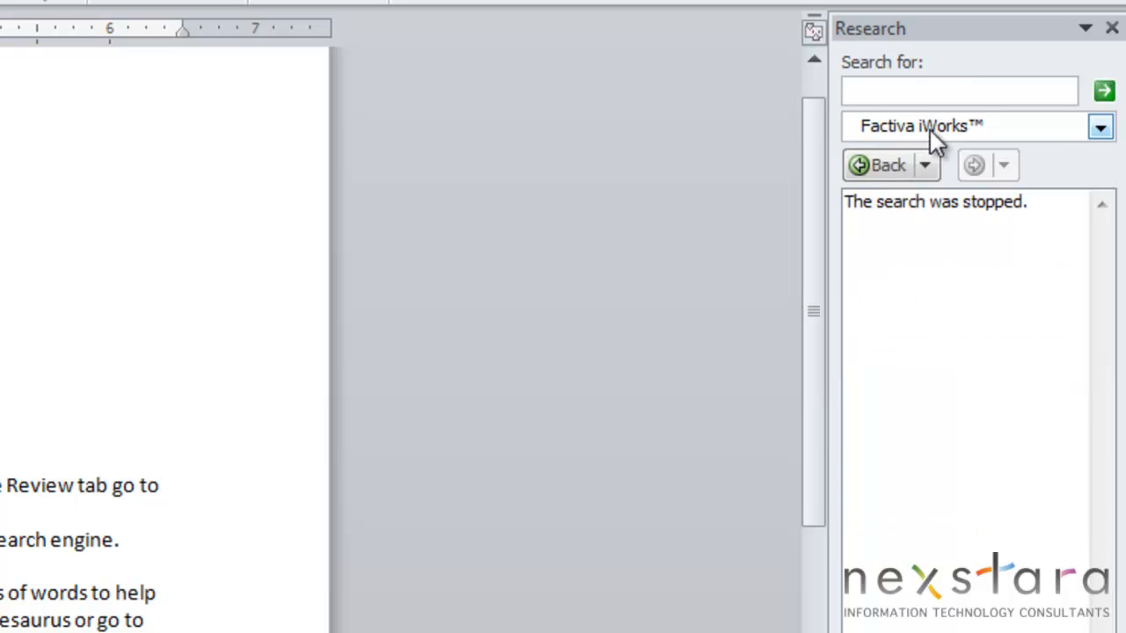
click(1100, 126)
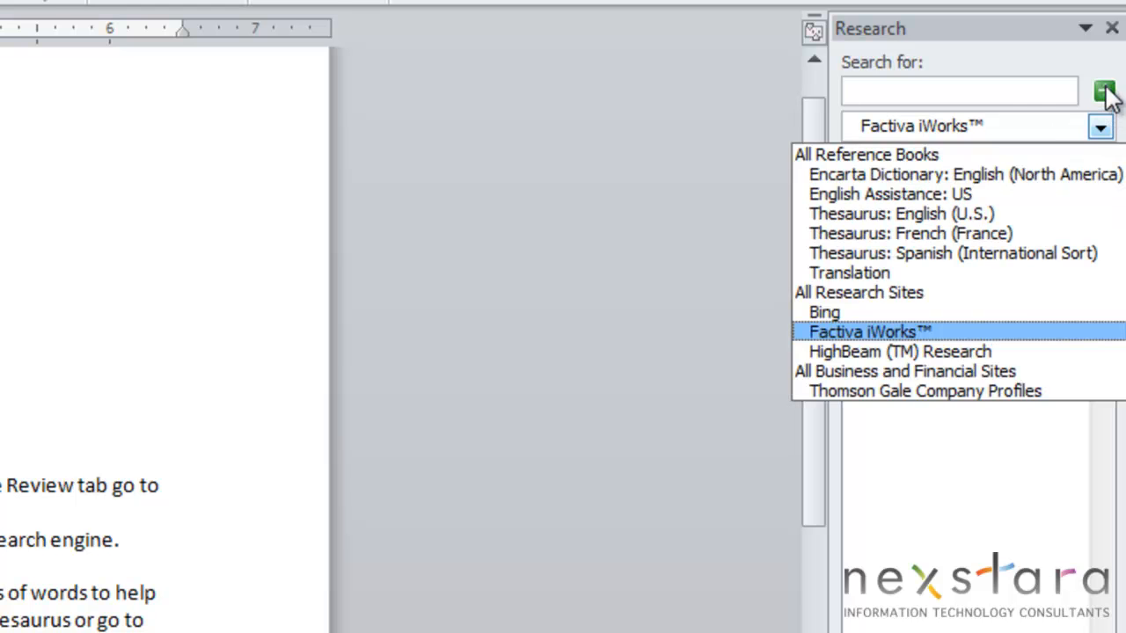
mouse_move(1105, 92)
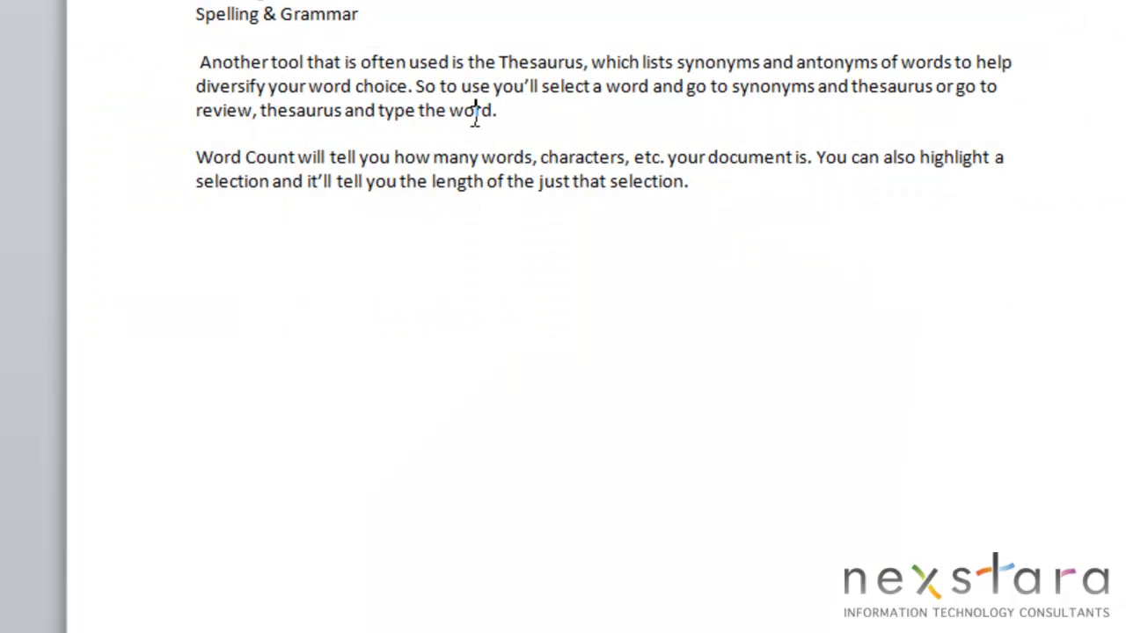
Step: Right-click 'word' to see synonyms like term, expression and name
right_click(474, 110)
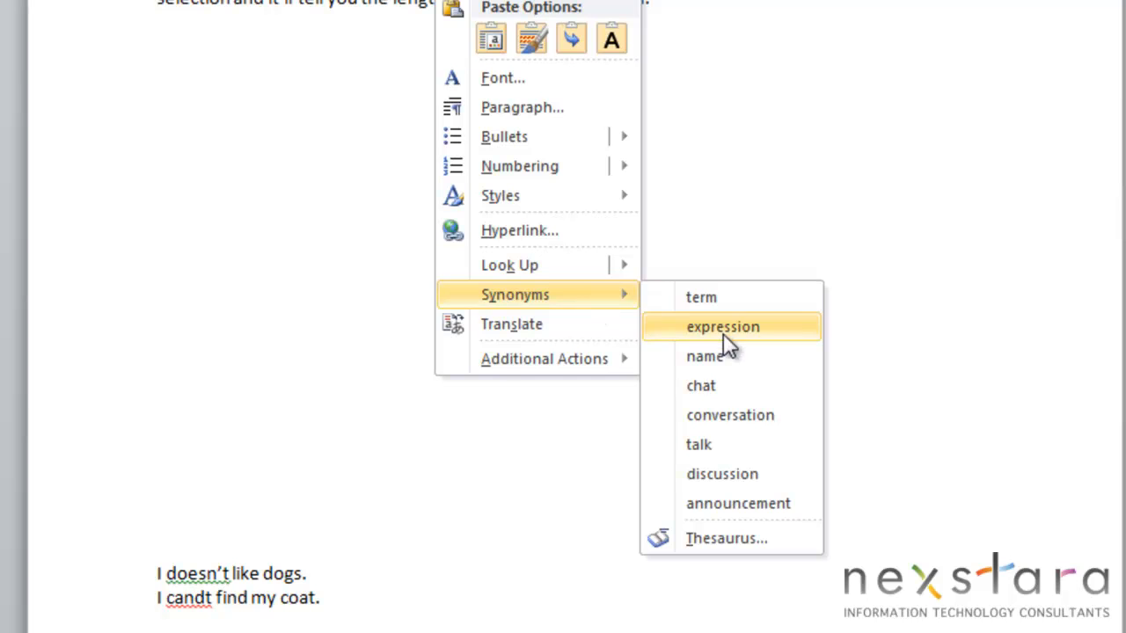
mouse_move(735, 538)
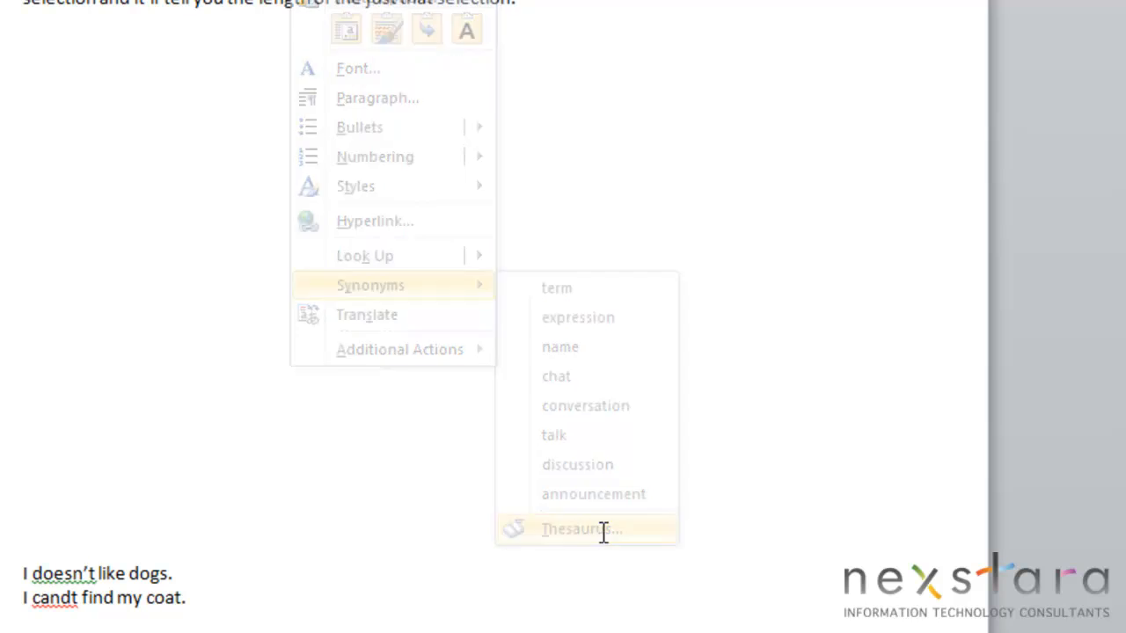
Step: Look up 'word' in the Thesaurus and view options for 'expression'
click(580, 528)
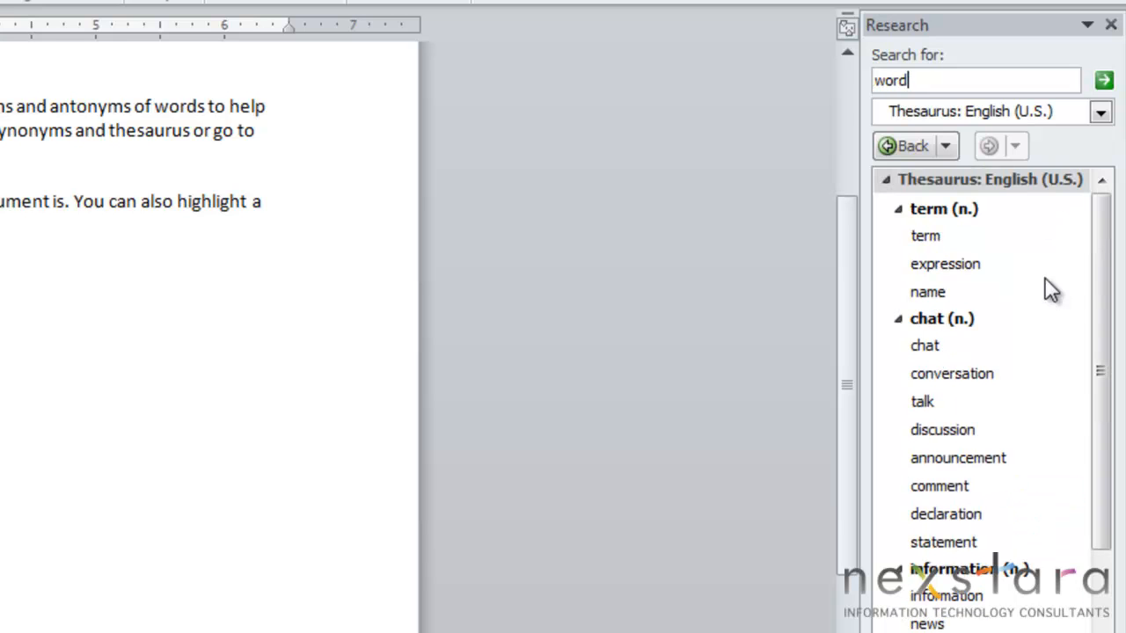
click(1067, 264)
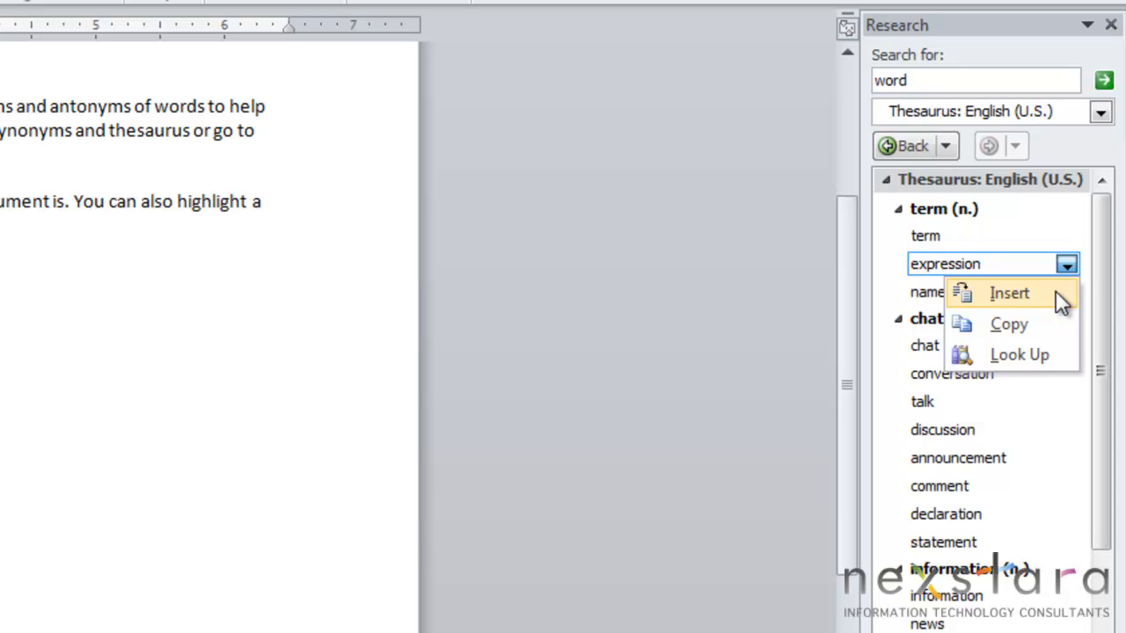
mouse_move(1021, 354)
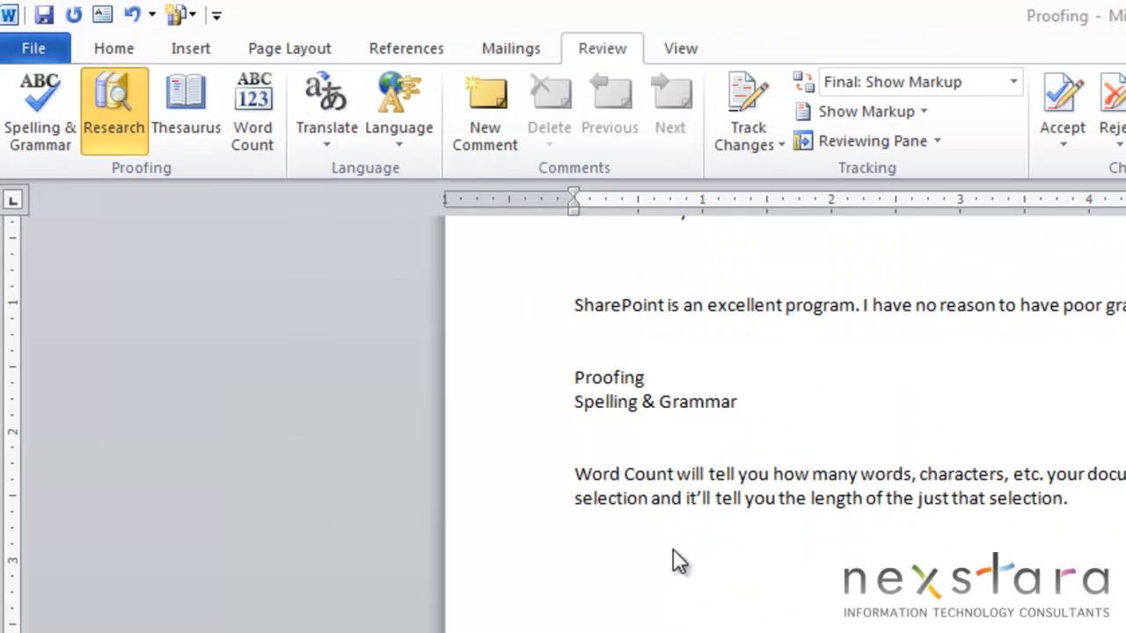
mouse_move(327, 158)
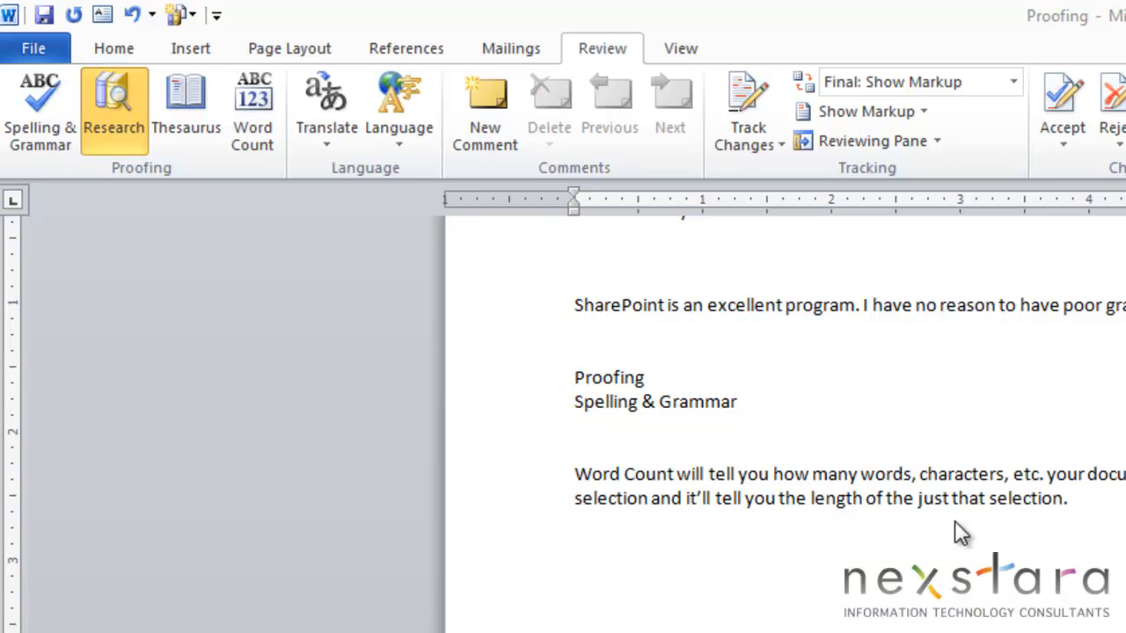
mouse_move(487, 46)
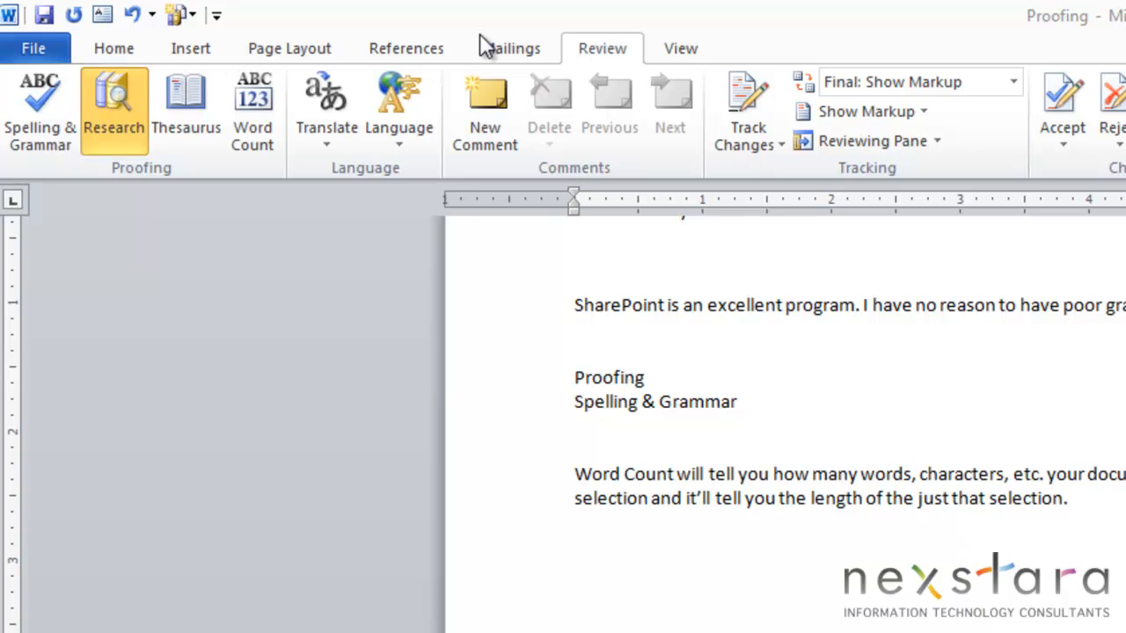
Step: Show document statistics: 2 pages, 493 words, 2,788 characters, 22 paragraphs, 82 lines
click(253, 110)
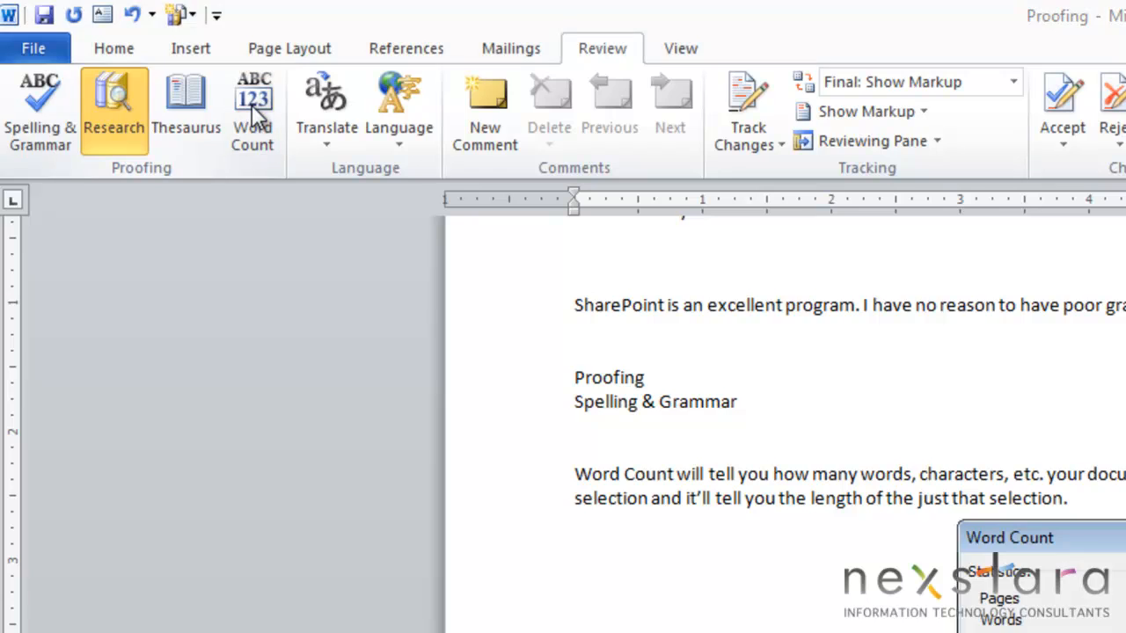
click(252, 110)
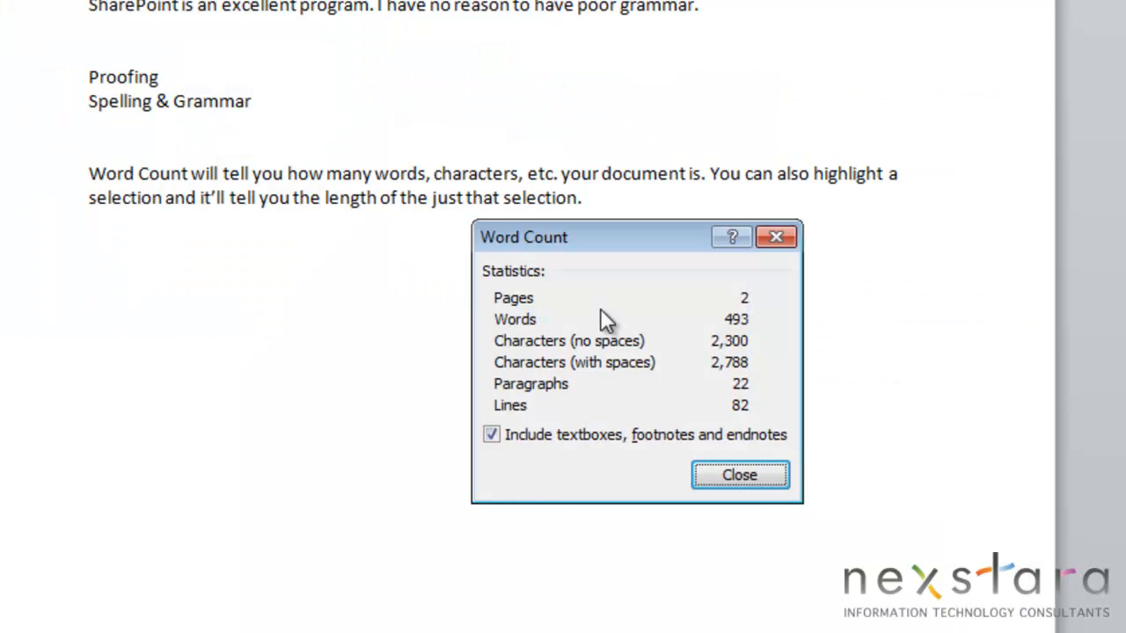
mouse_move(536, 319)
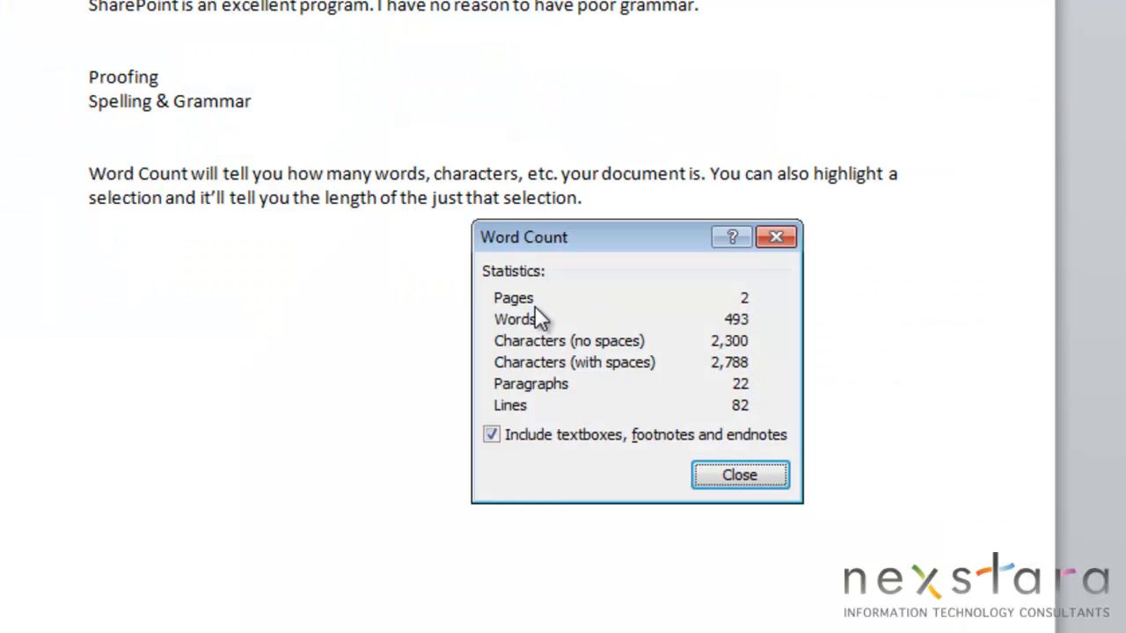
mouse_move(699, 364)
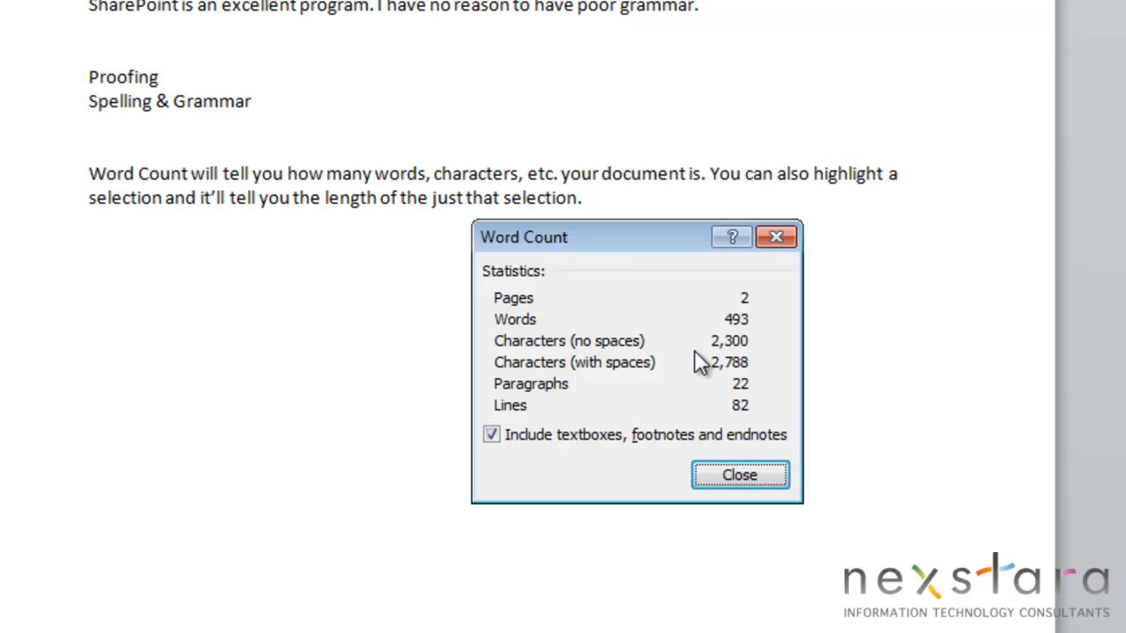
mouse_move(688, 387)
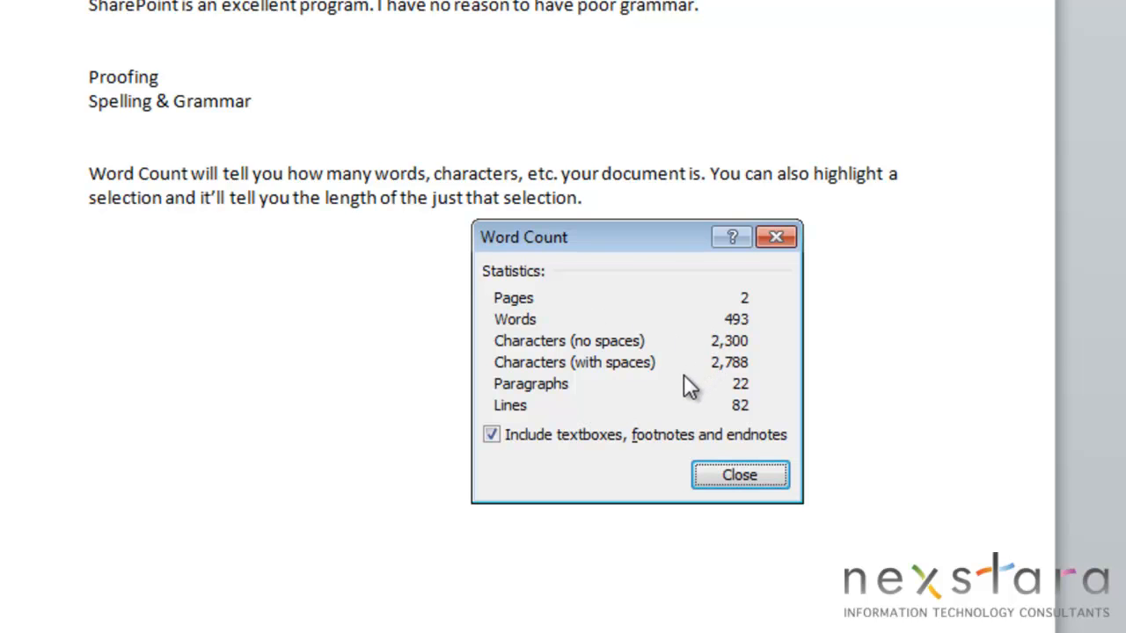
mouse_move(666, 416)
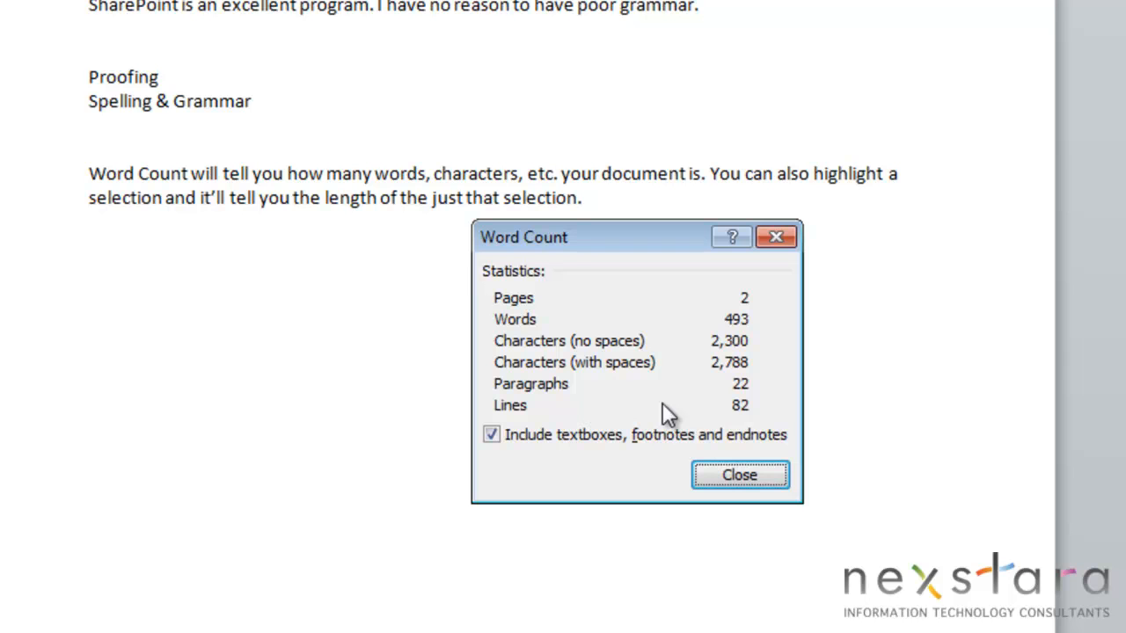
mouse_move(485, 470)
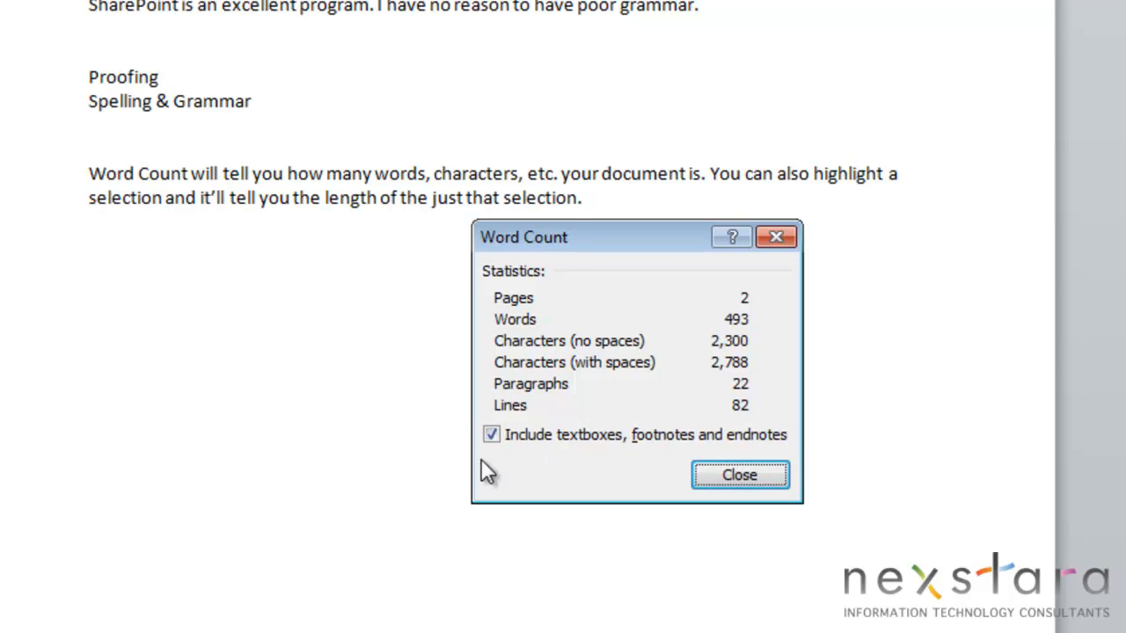
Step: Close the Word Count dialog and select the Word Count paragraph
click(739, 475)
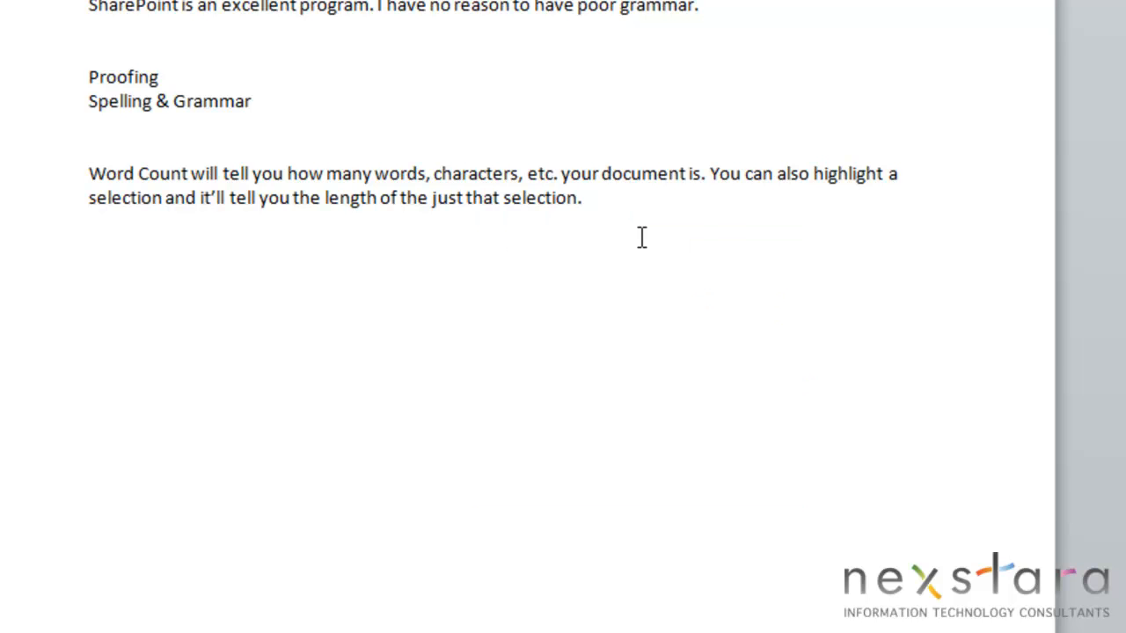
drag(88, 173, 582, 197)
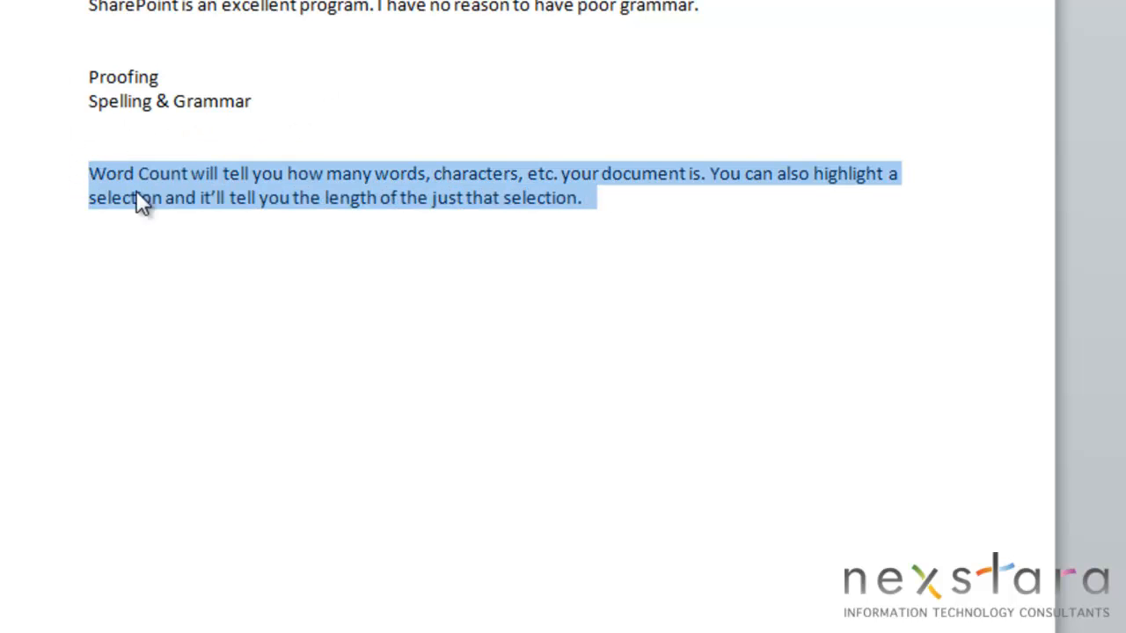